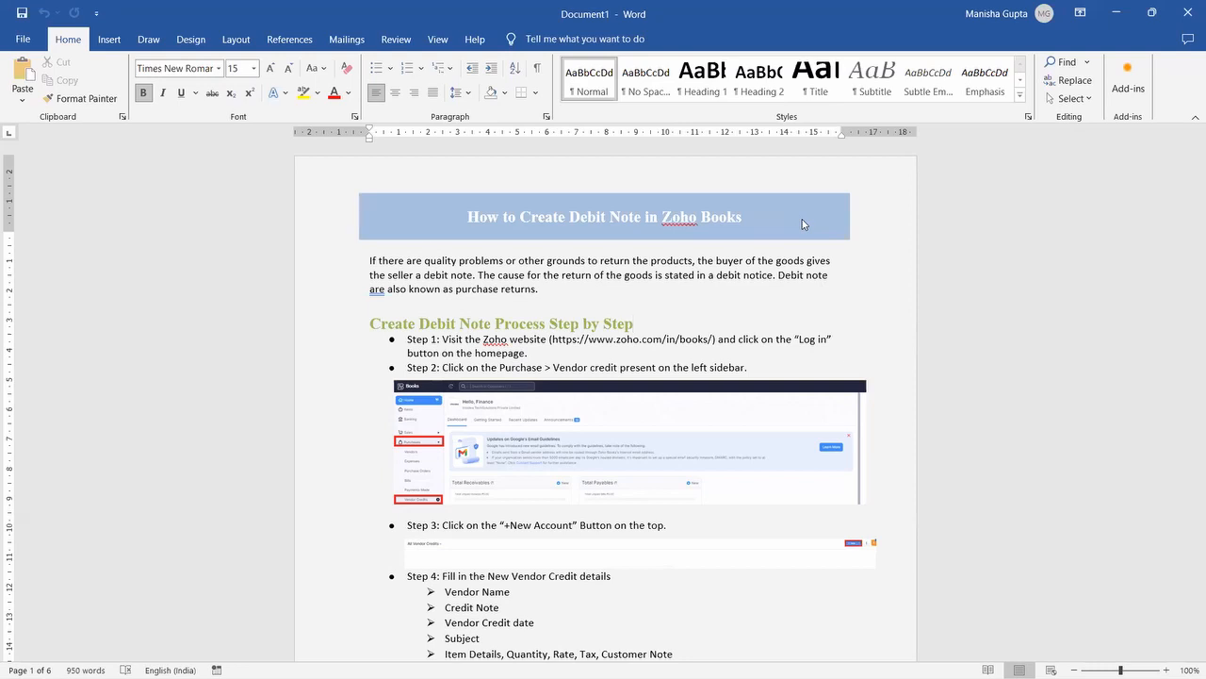
Step: Leave the Word debit-note guide and bring the Zoho Books dashboard in Chrome to the front
left_click(634, 325)
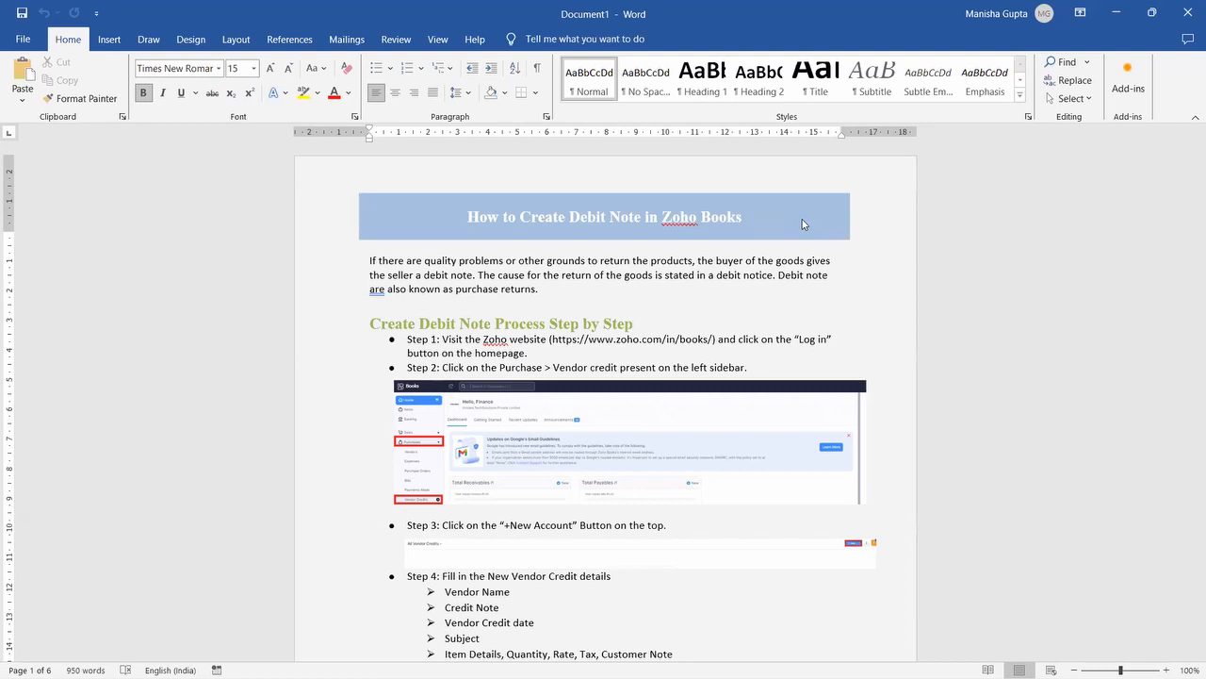
left_click(633, 325)
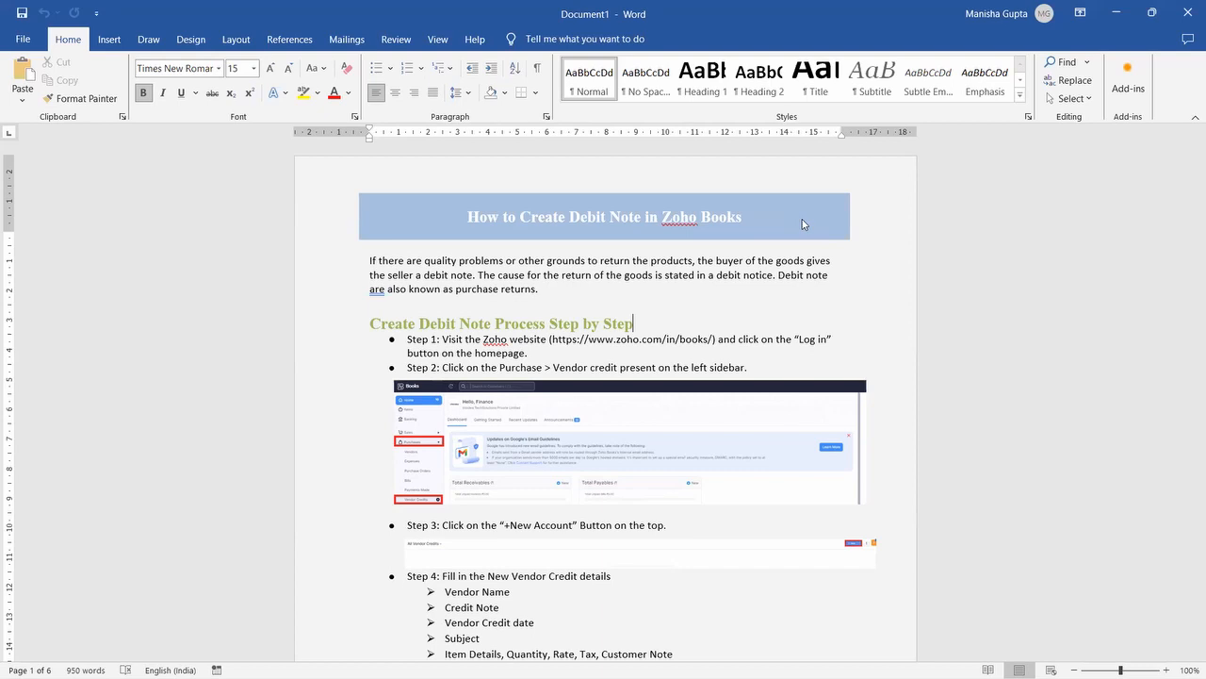
key("alt+tab")
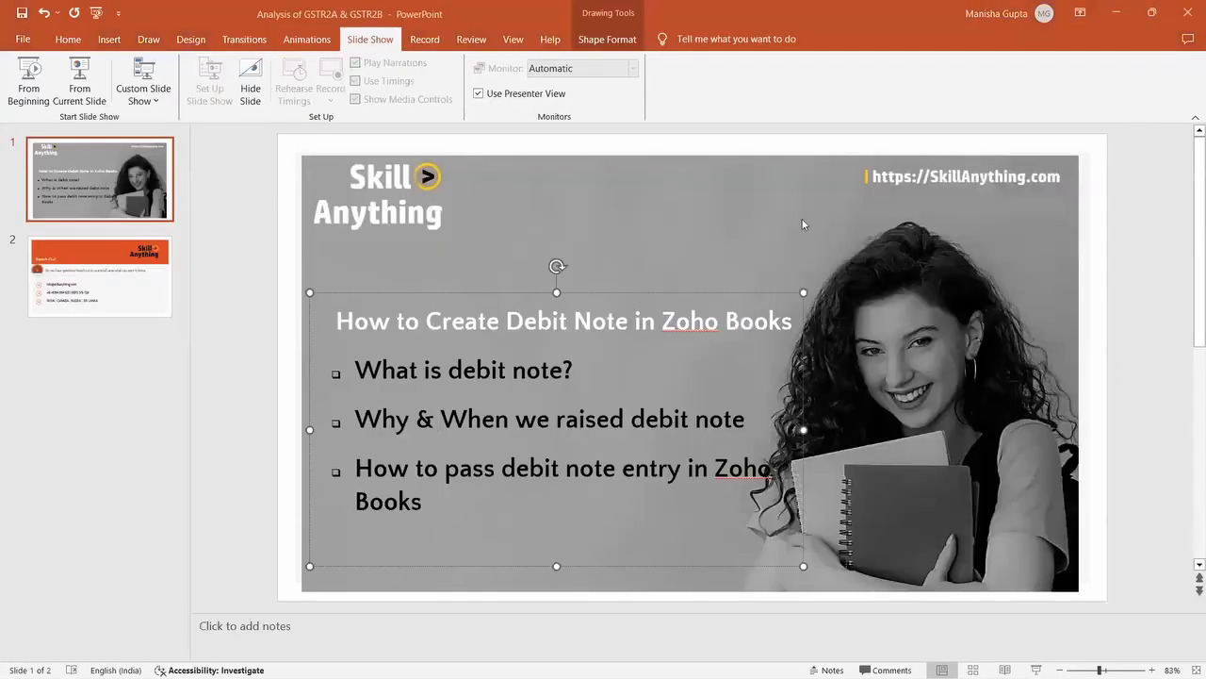
left_click(105, 15)
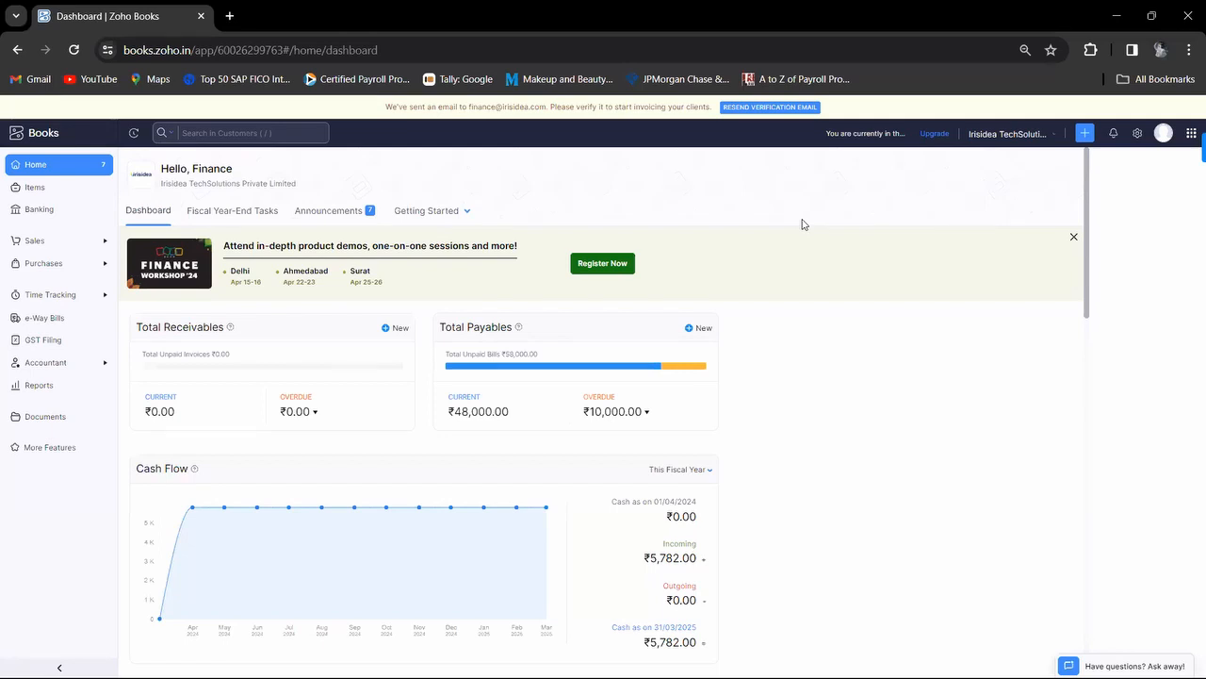
mouse_move(790, 290)
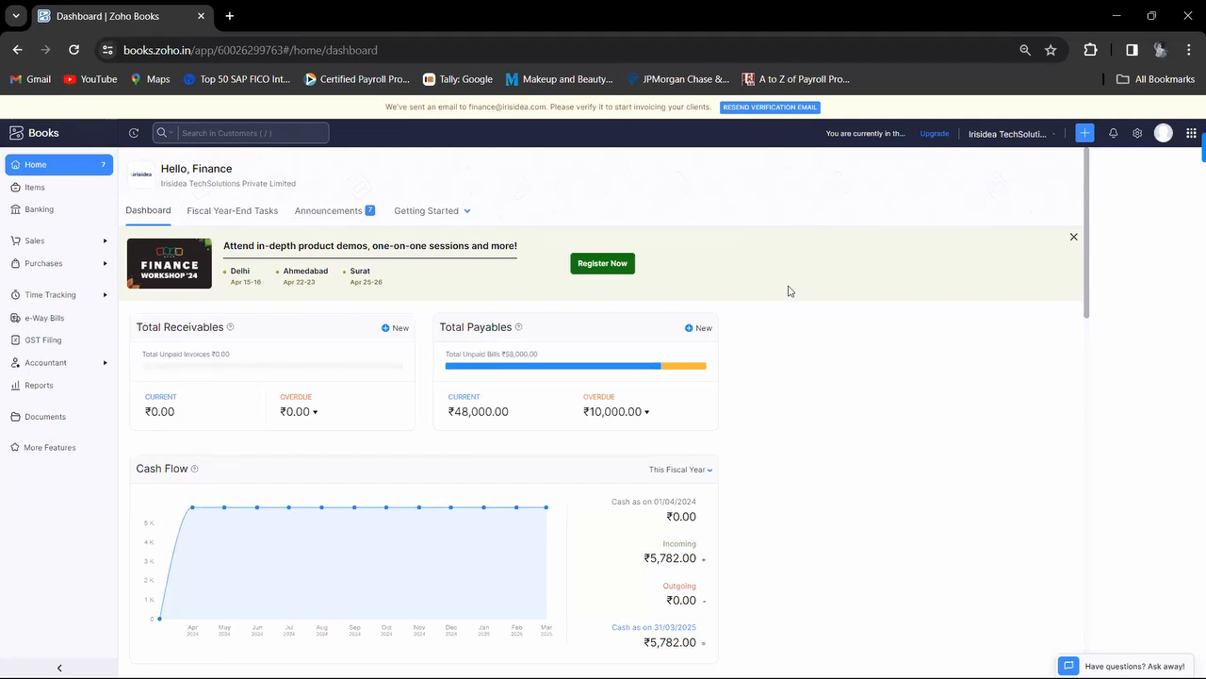
mouse_move(712, 278)
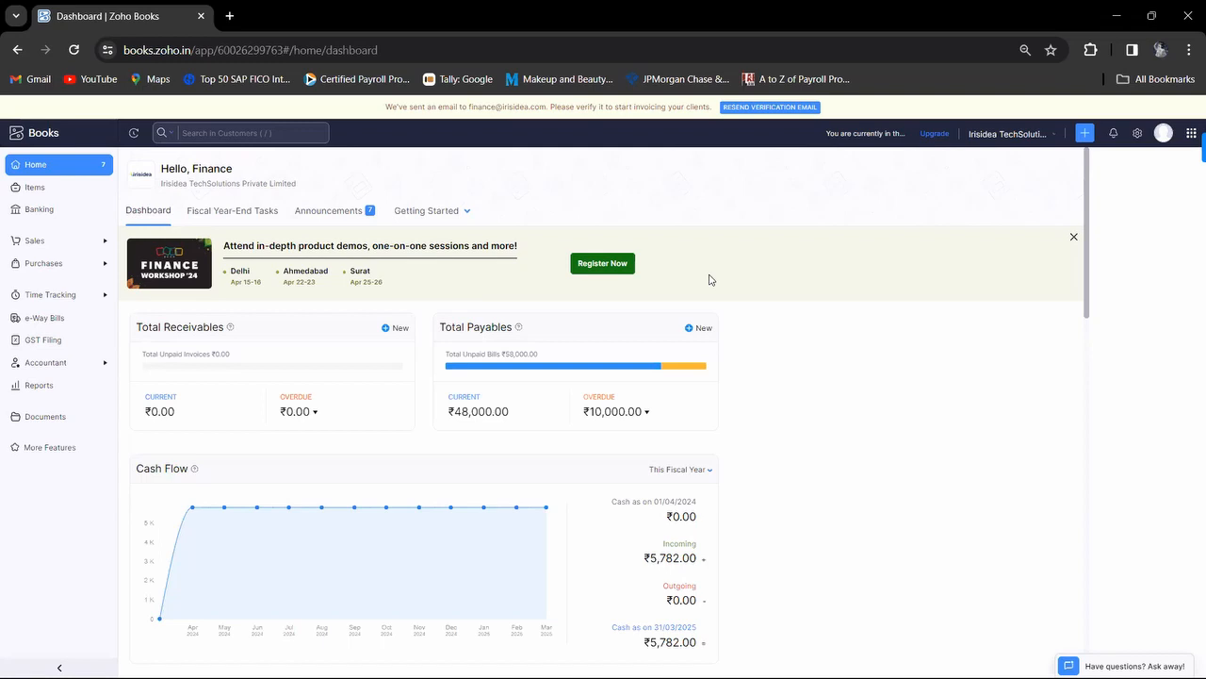
mouse_move(45, 268)
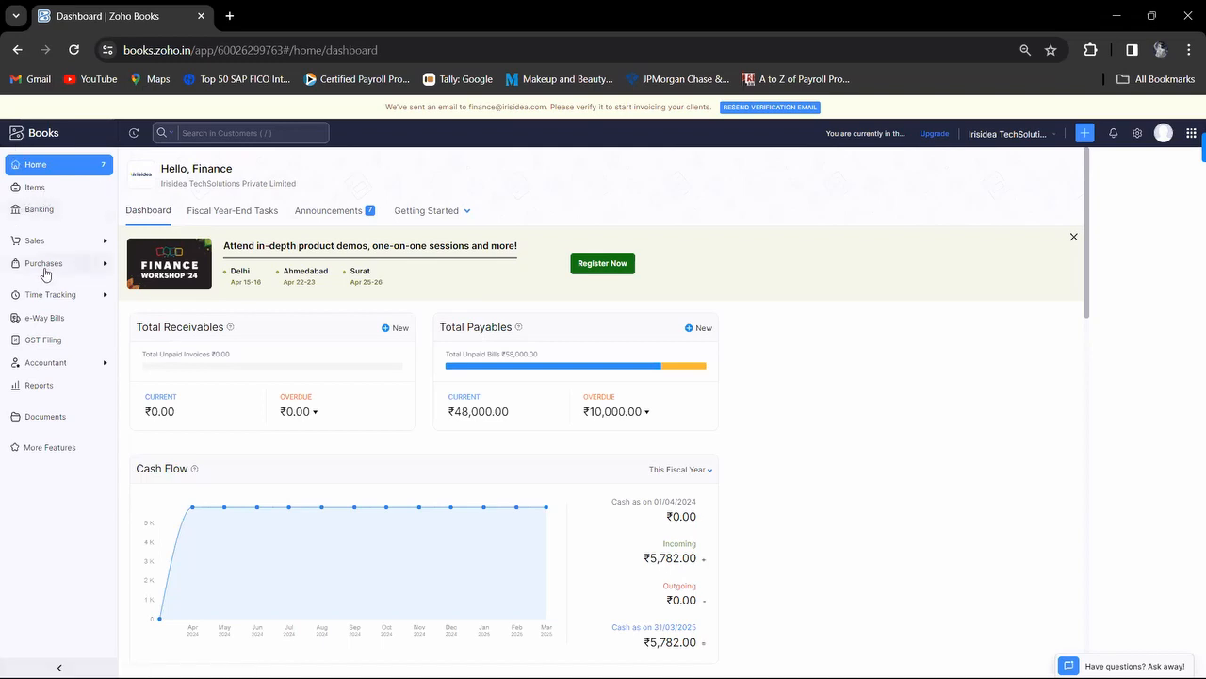
Step: From Purchases > Vendor Credits, start a new blank vendor credit
left_click(43, 264)
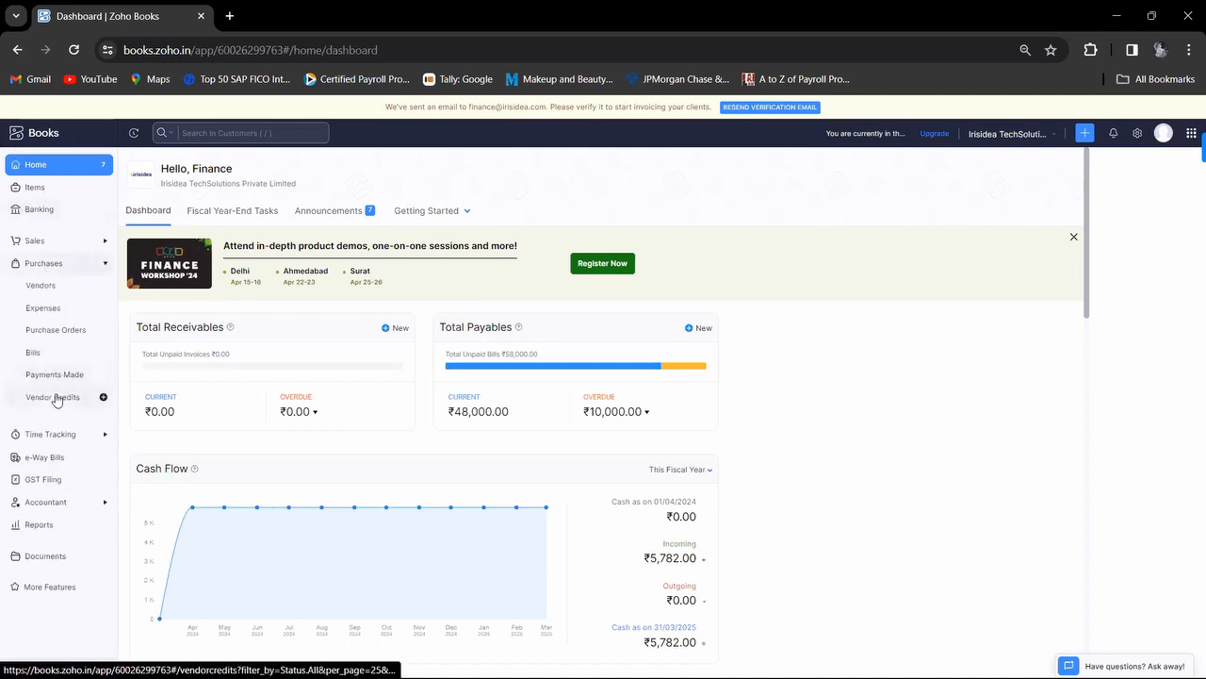
left_click(53, 396)
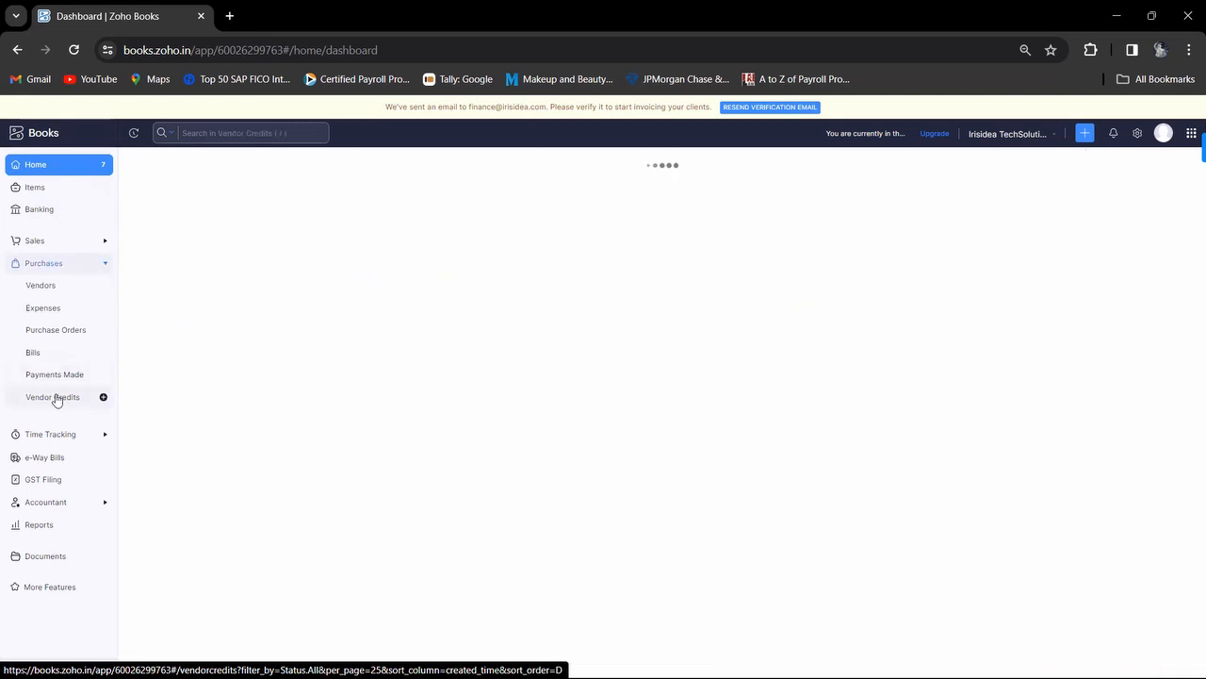
left_click(53, 396)
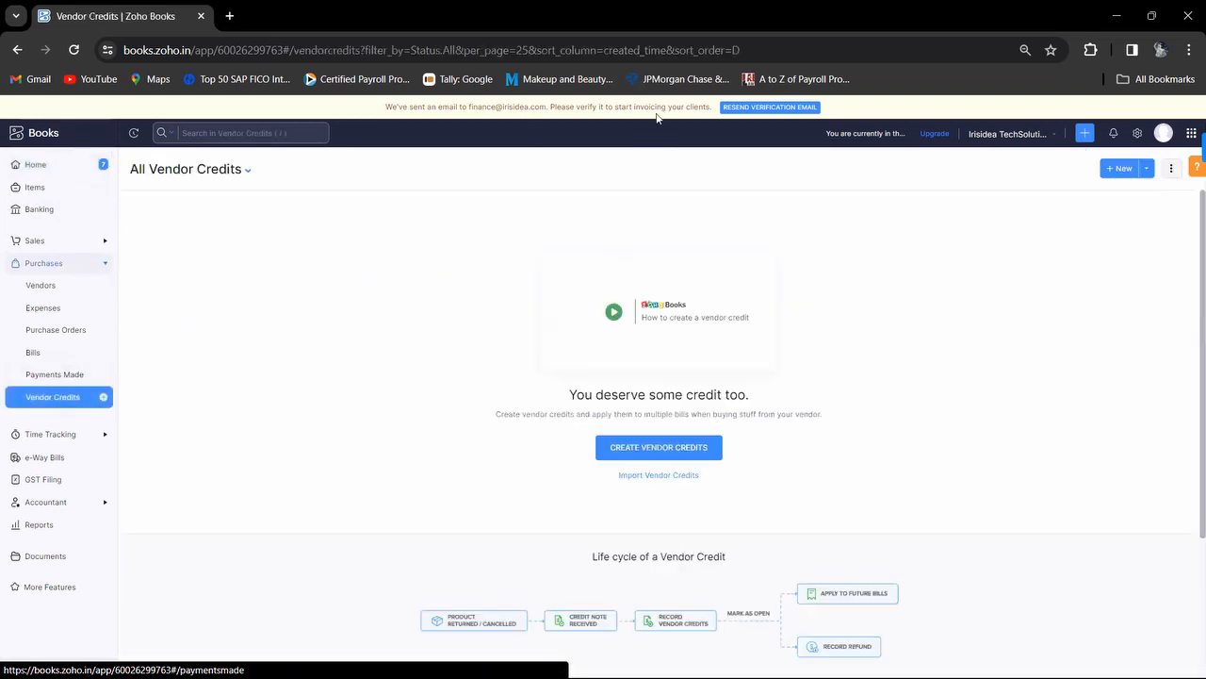
left_click(657, 447)
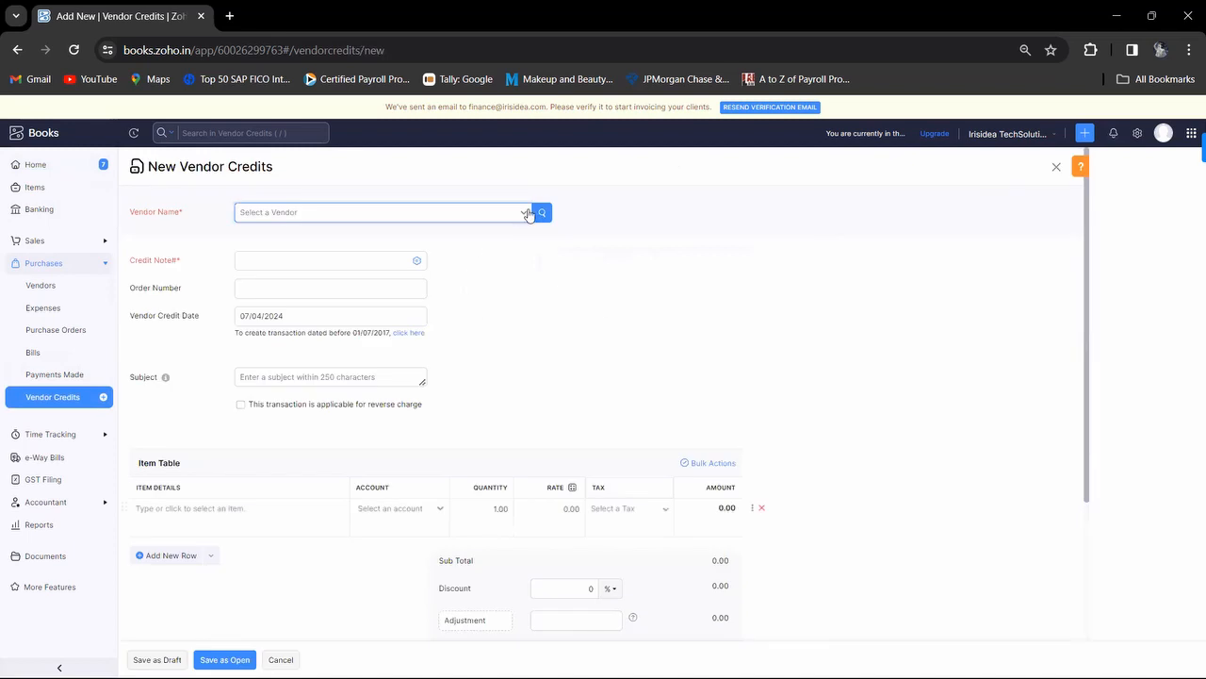
Step: Choose Sanskriti as the vendor for the new credit
left_click(524, 211)
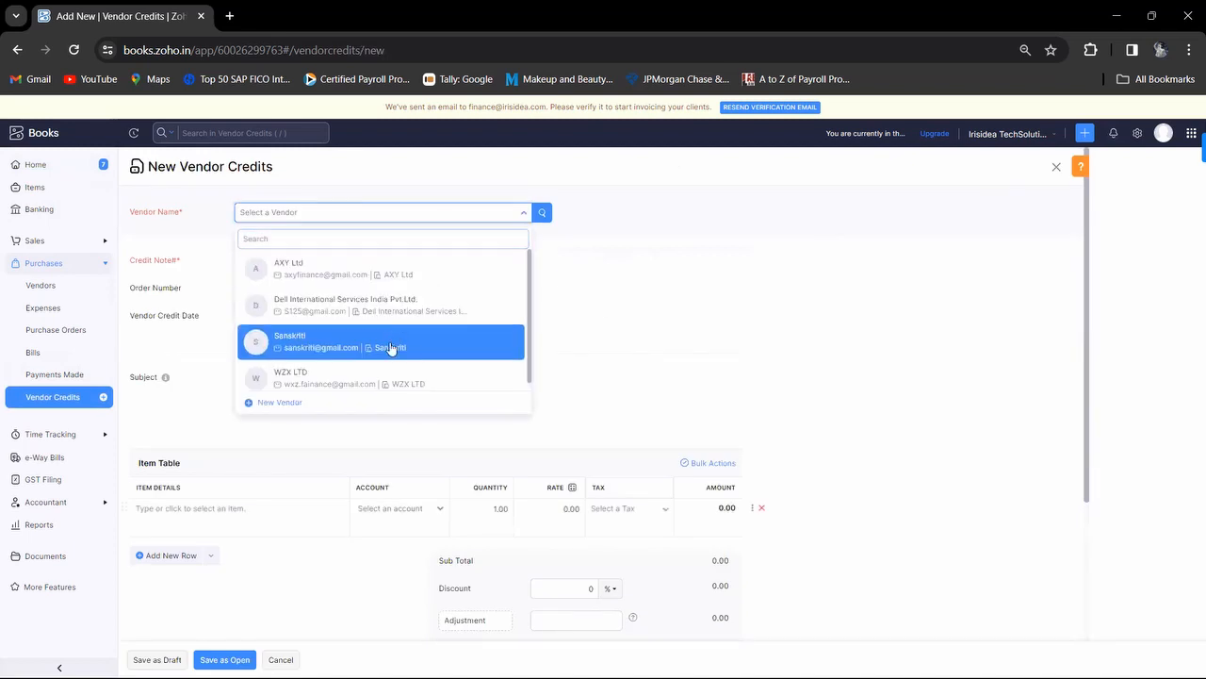
left_click(384, 341)
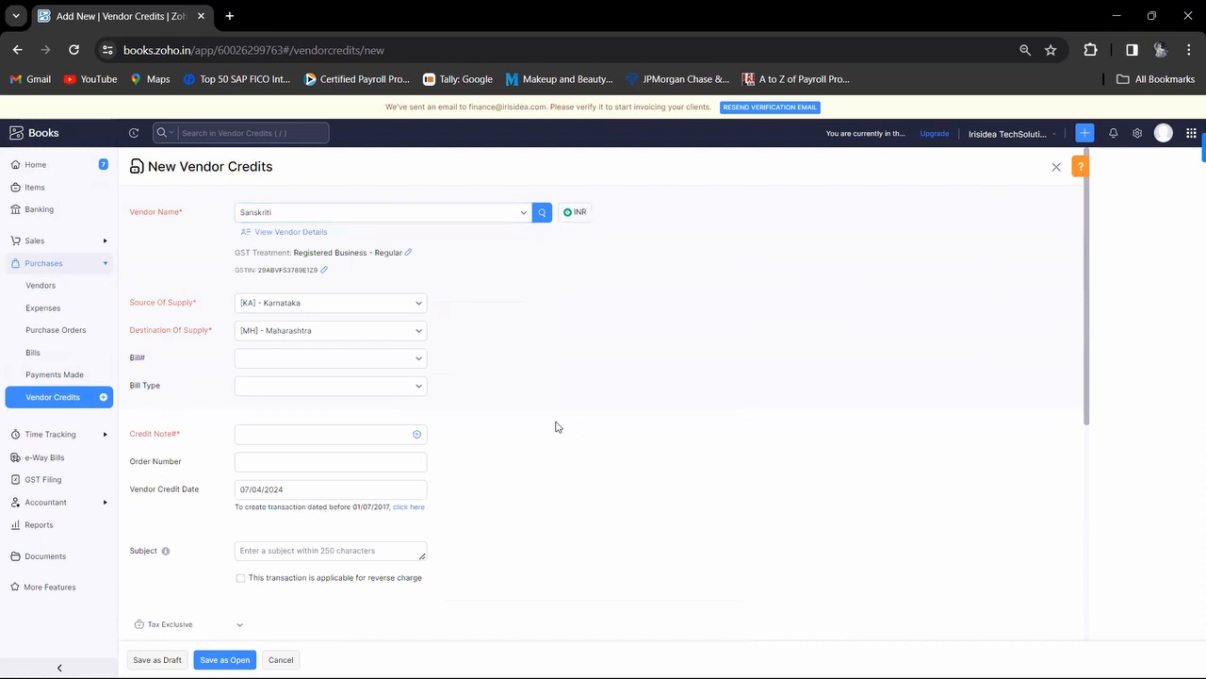
scroll("down", 3)
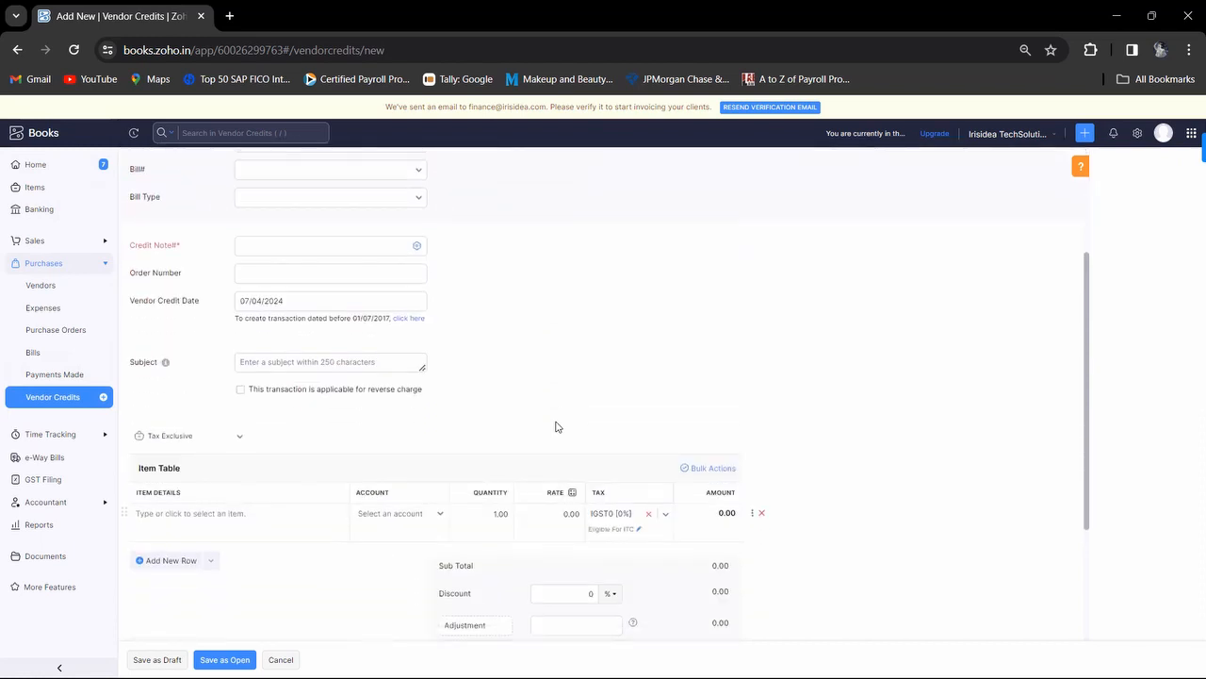
Step: Enter the credit note number Debit-24-25-001
left_click(330, 245)
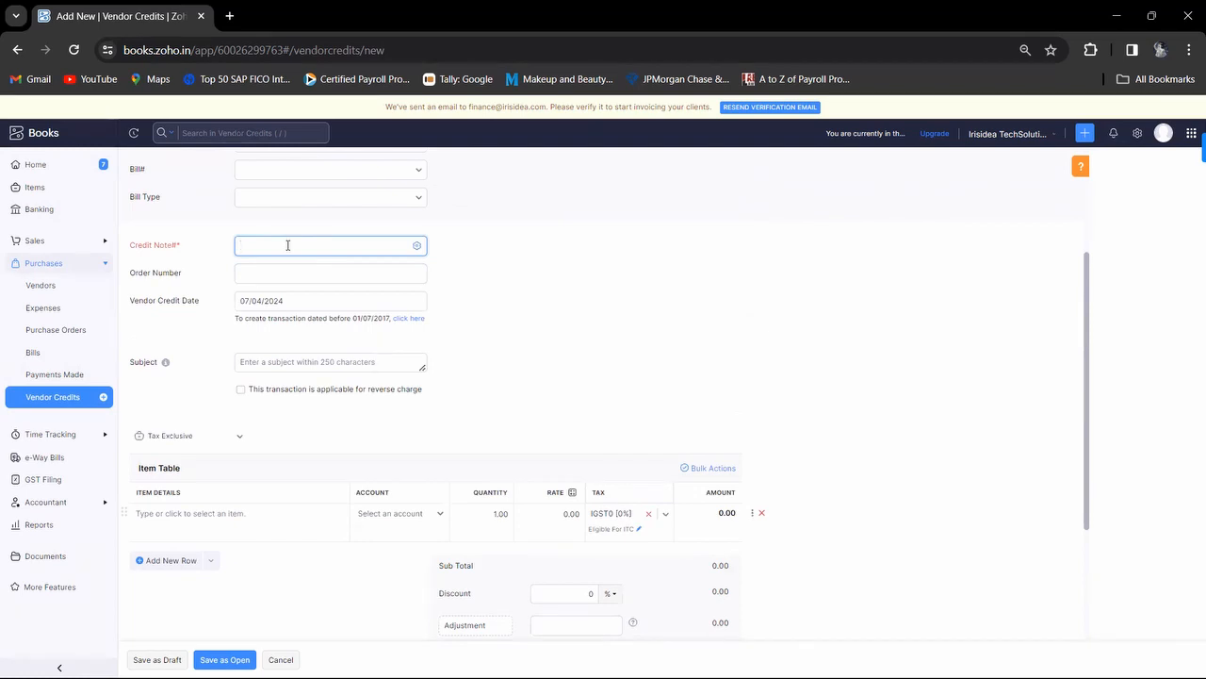
type("Debit")
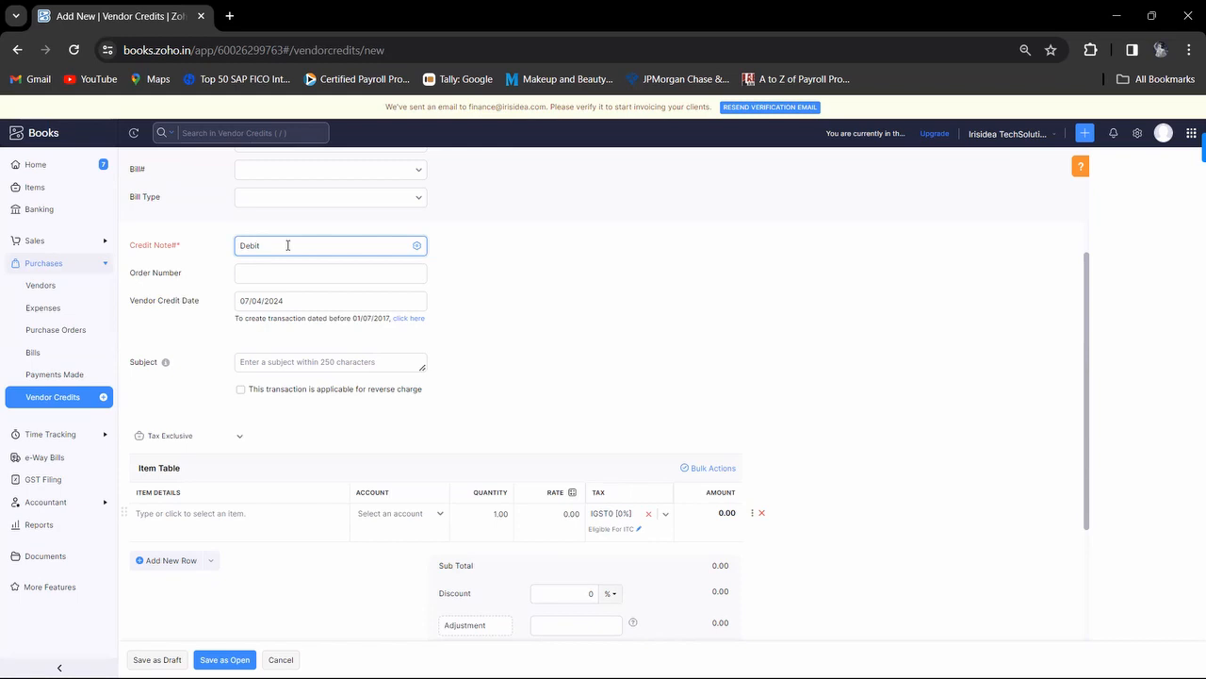
type("-24")
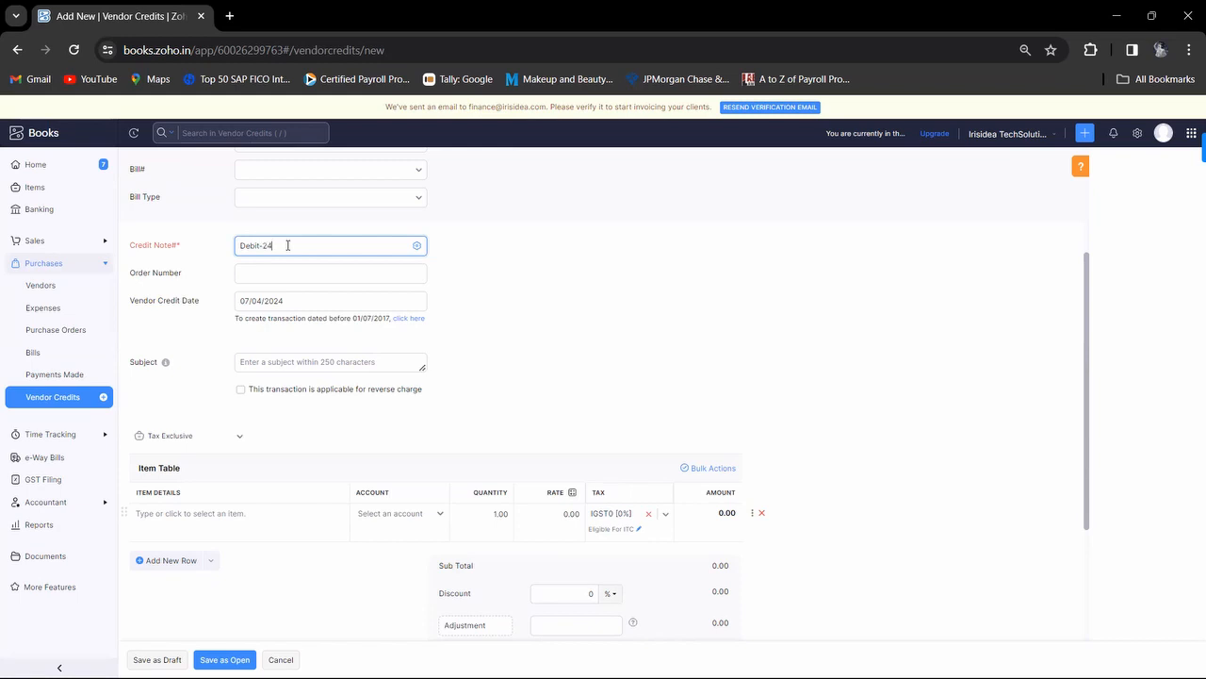
type("Debit-23-2")
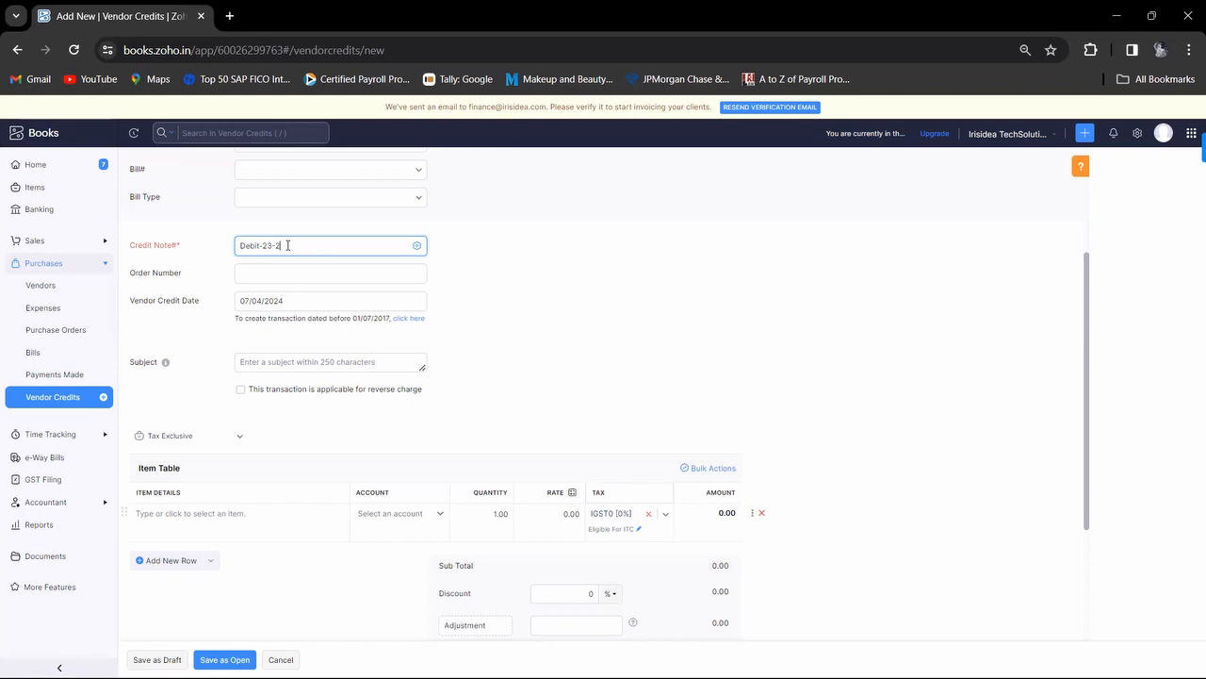
type("400")
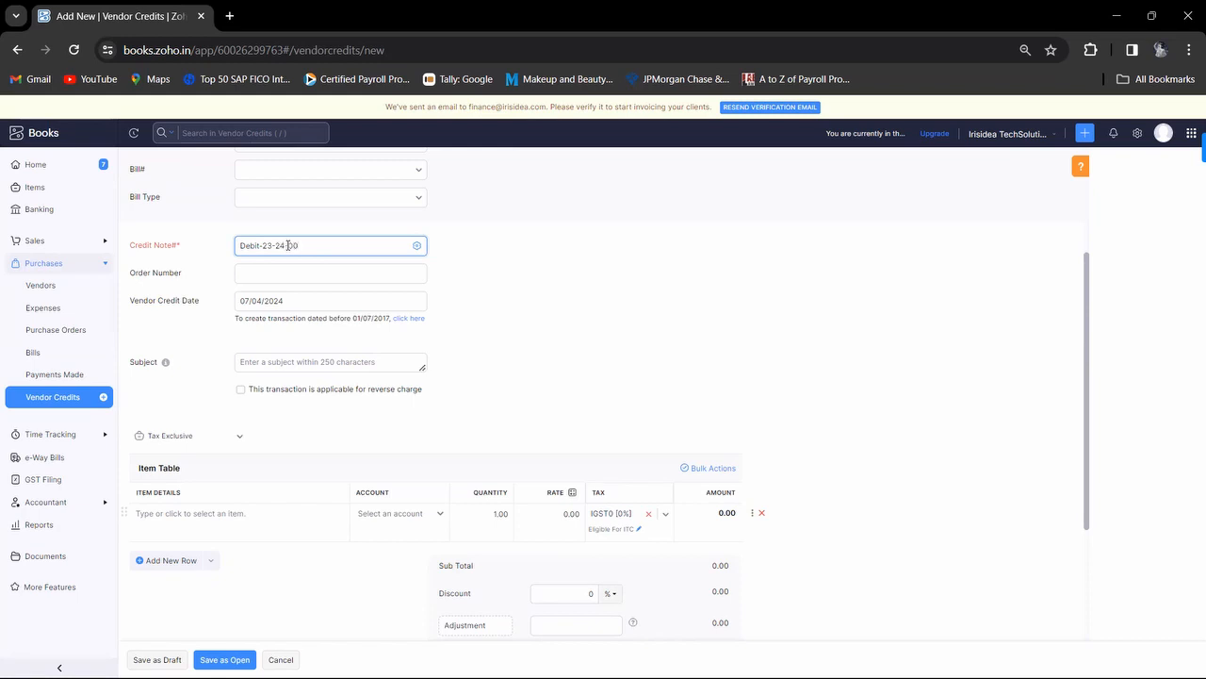
type("1")
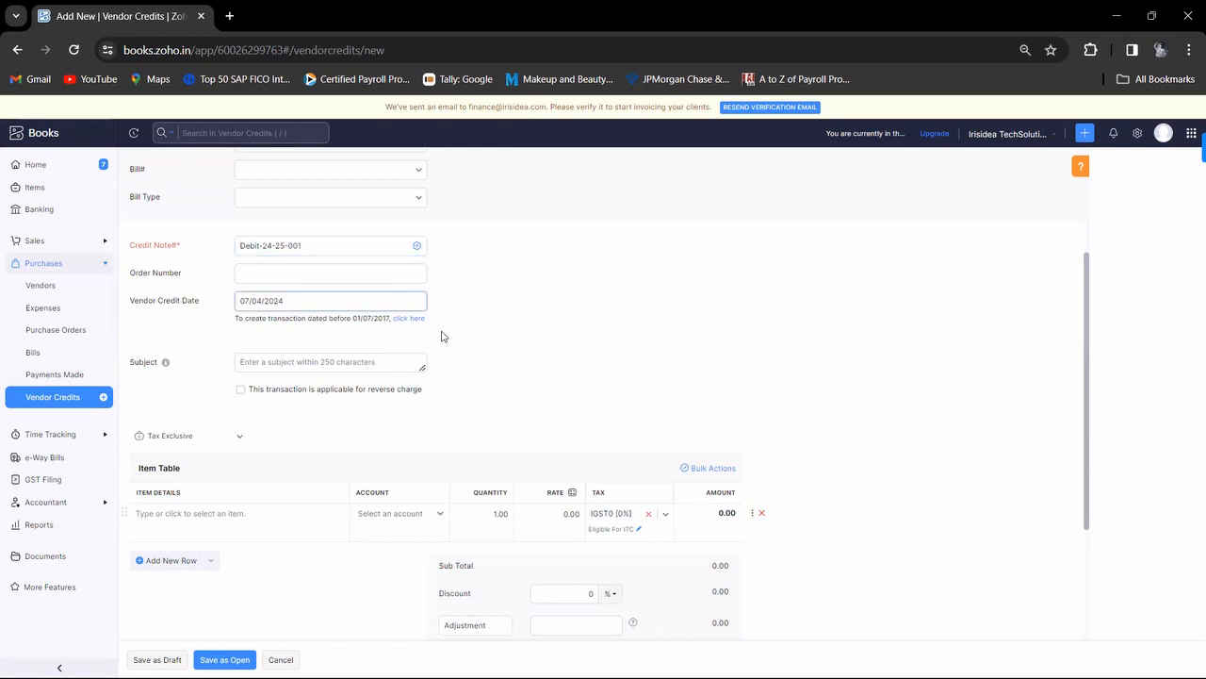
scroll("down", 3)
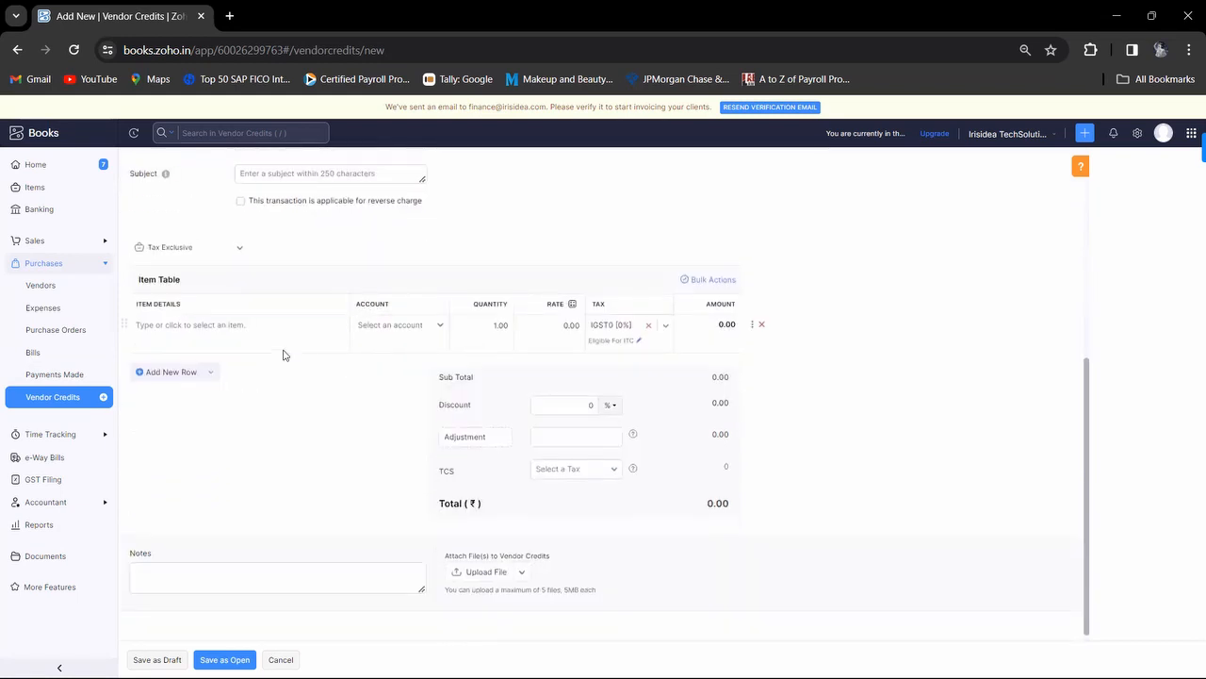
Step: Add the 600 clay-idol item line and attempt Save as Open, getting a bill number/type error
left_click(237, 324)
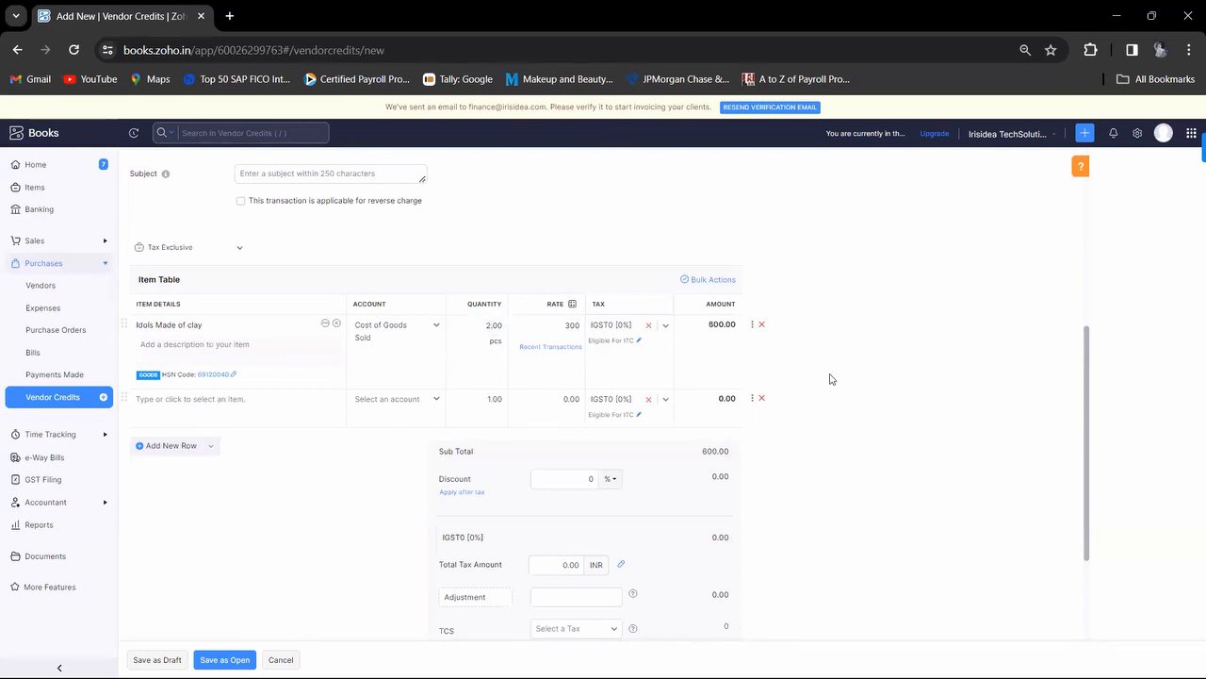
scroll("down", 3)
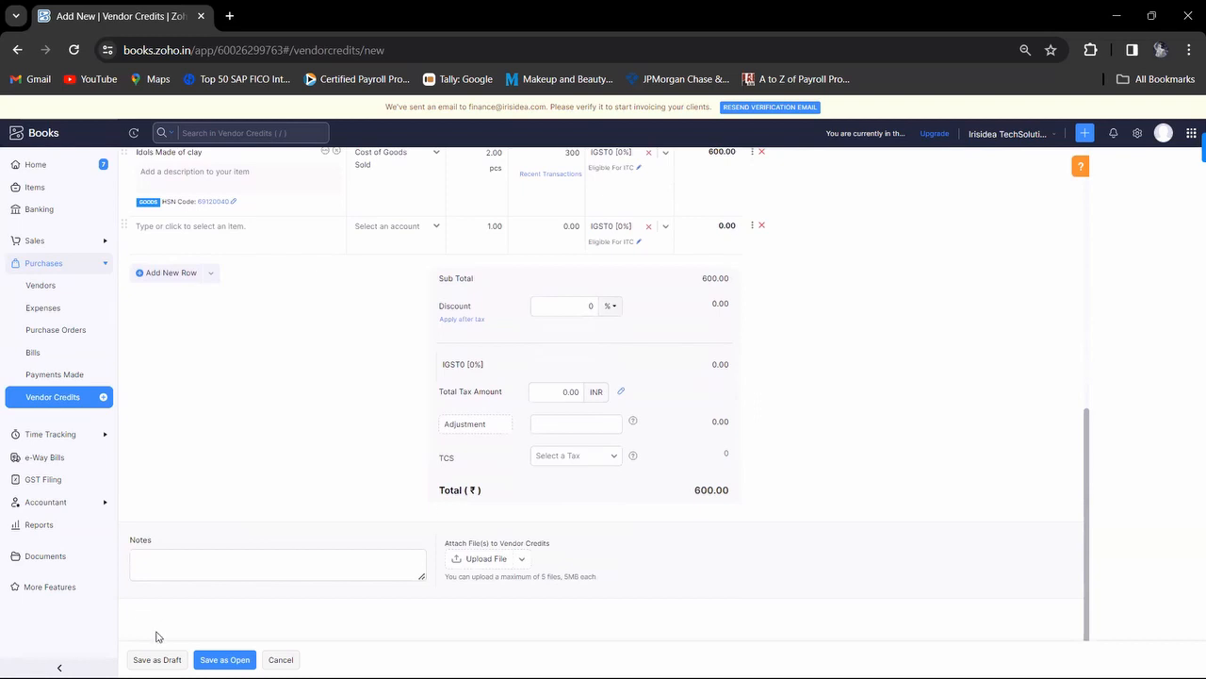
left_click(224, 659)
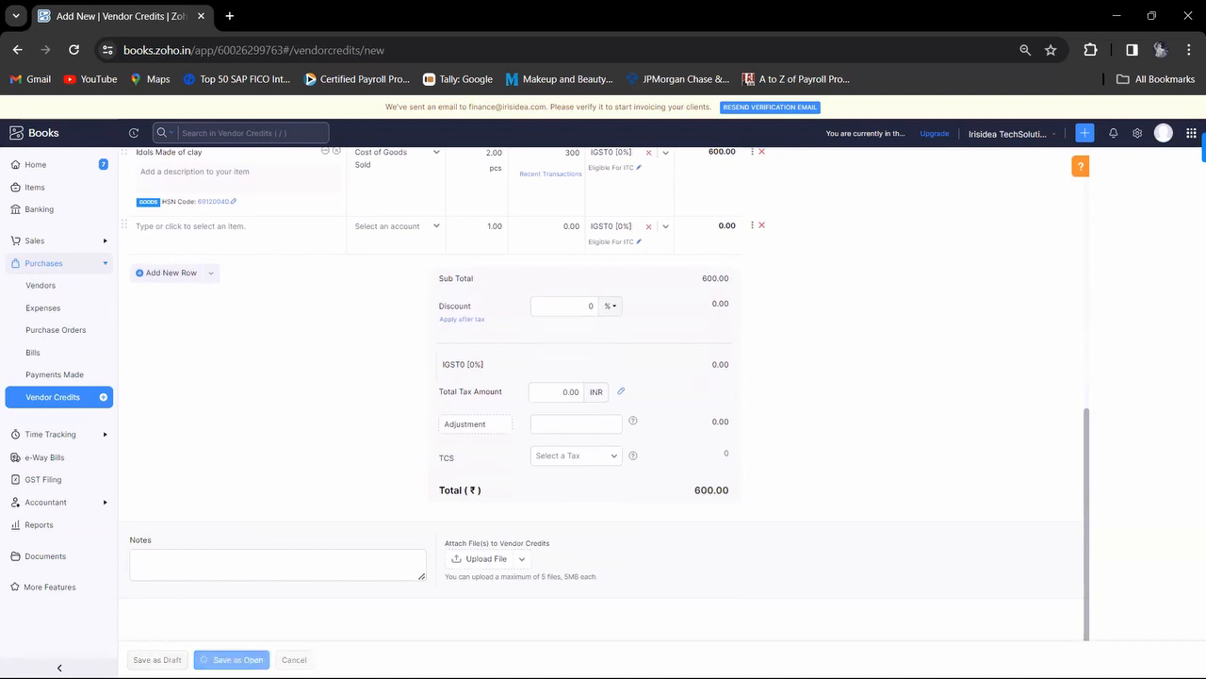
left_click(230, 660)
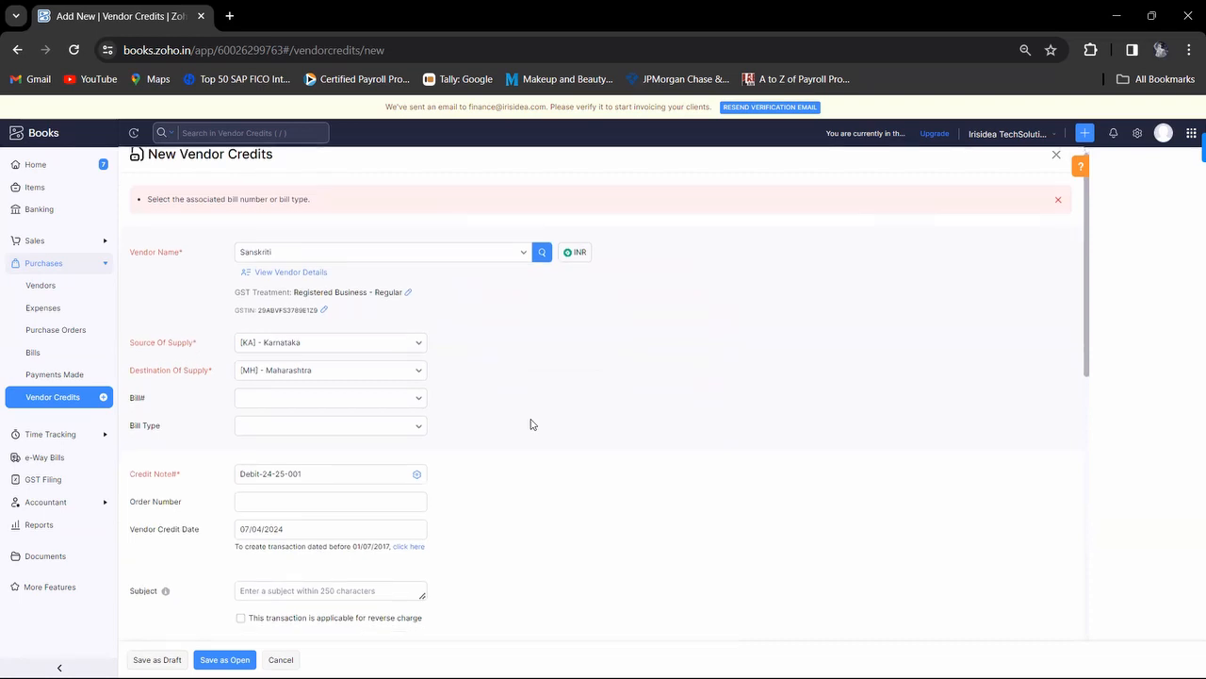
Step: Set the vendor credit's Bill Type to Registered, reviewing the other bill type options
scroll("up", 3)
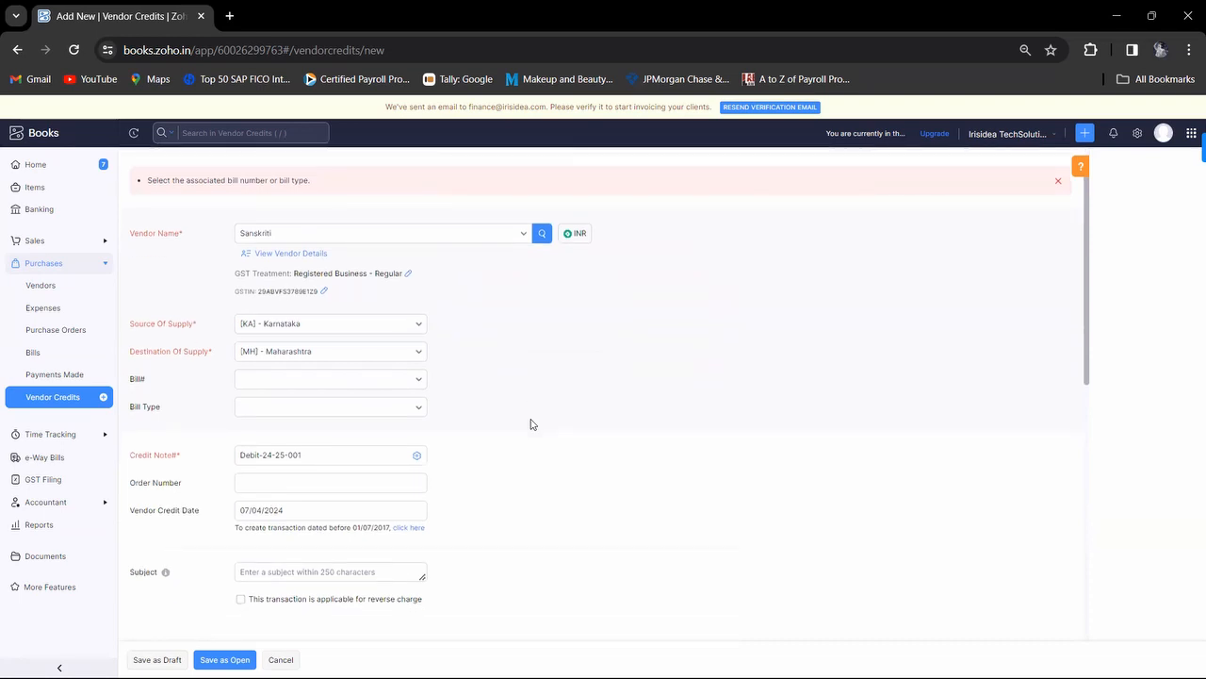
scroll("down", 3)
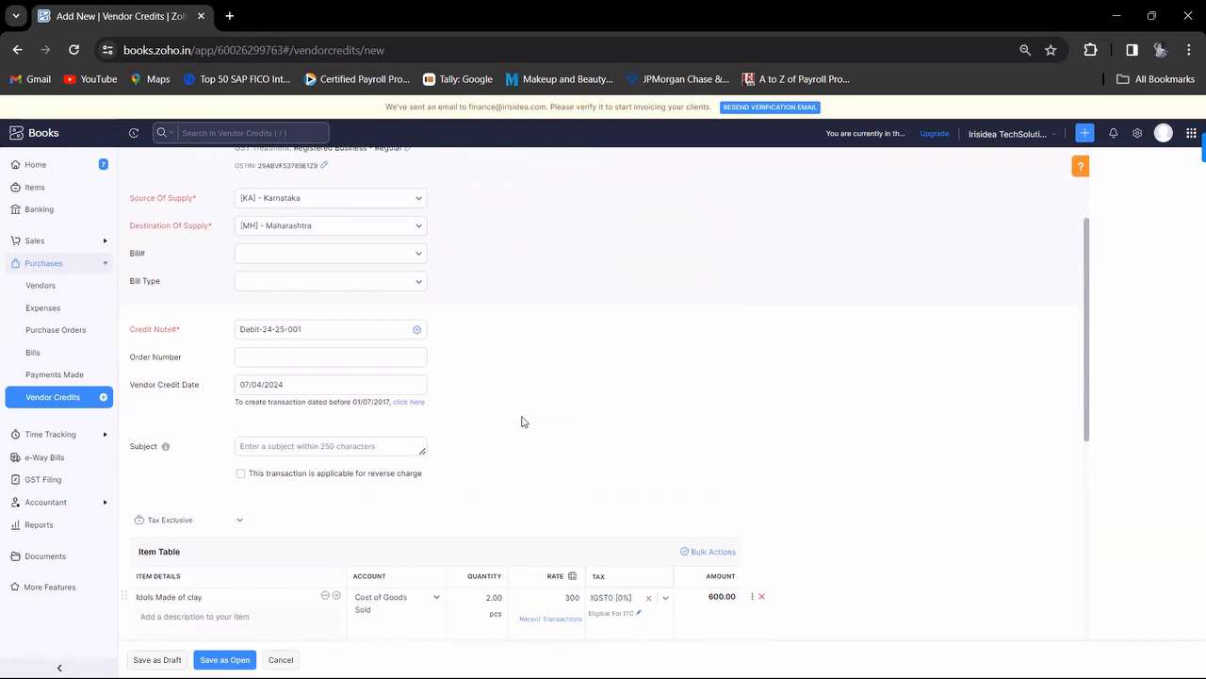
left_click(330, 281)
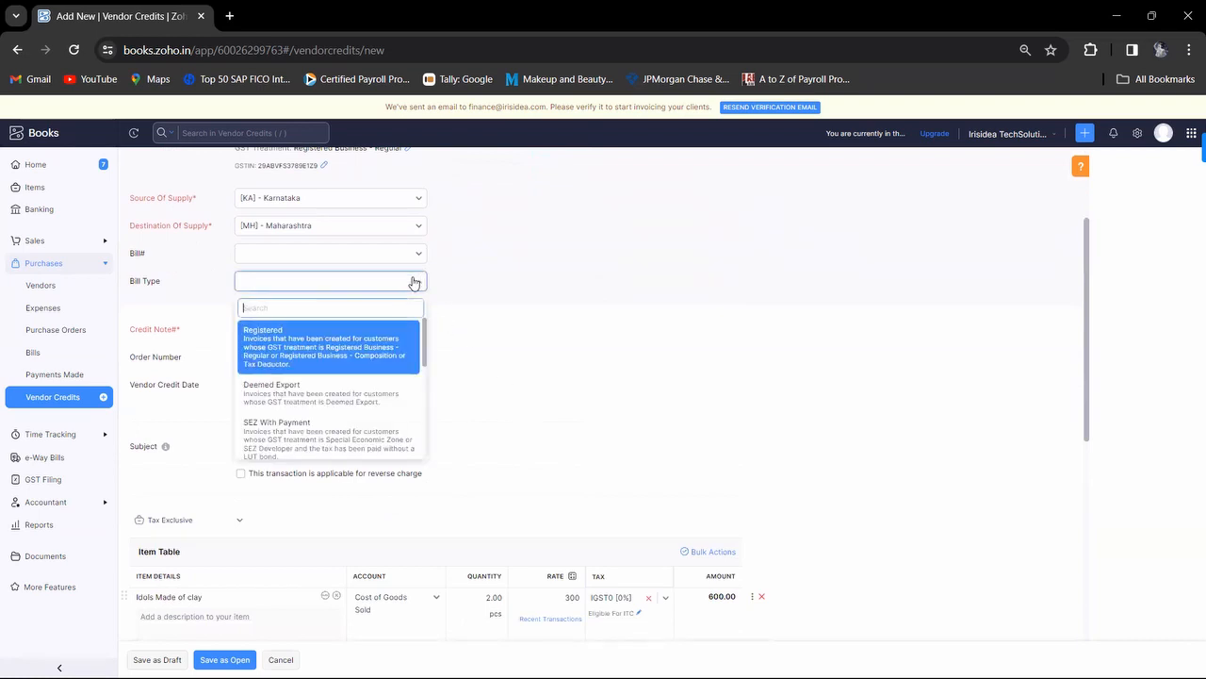
mouse_move(370, 355)
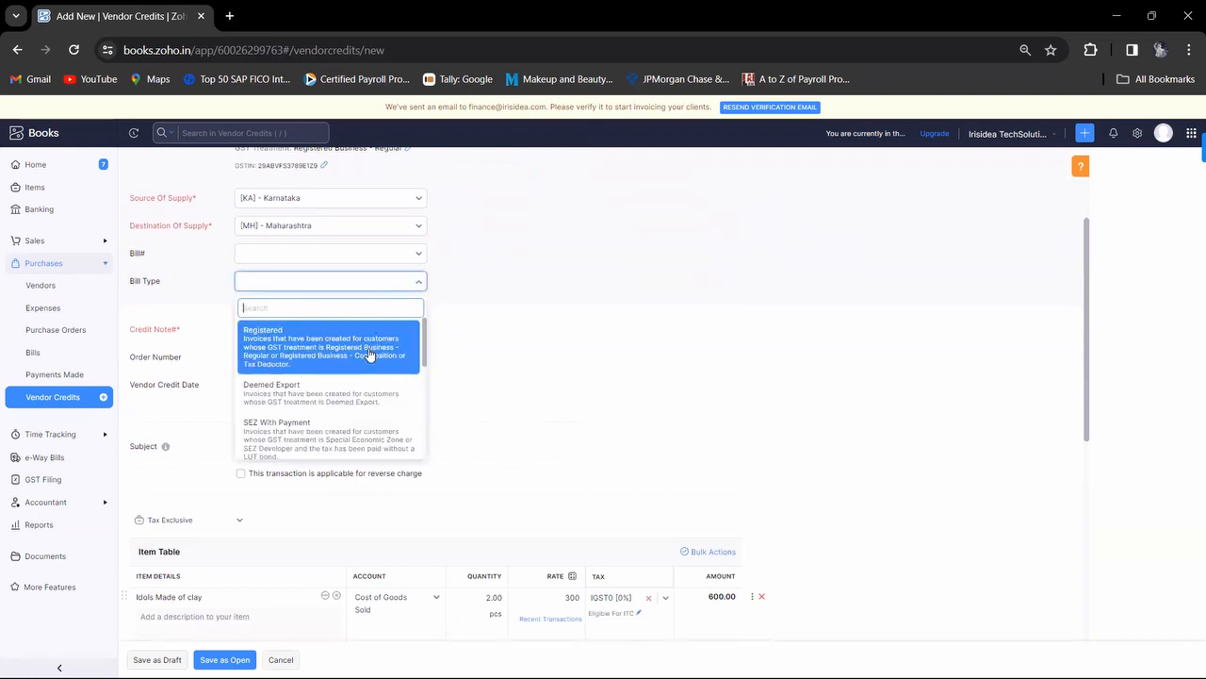
left_click(329, 347)
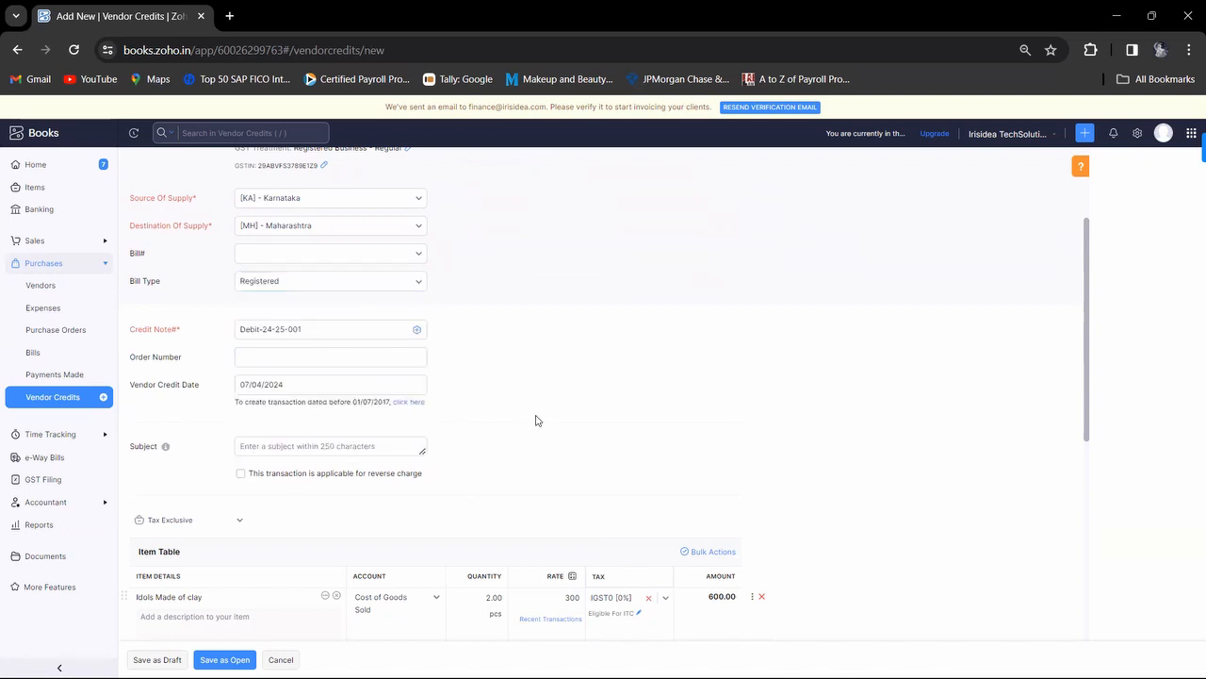
left_click(329, 281)
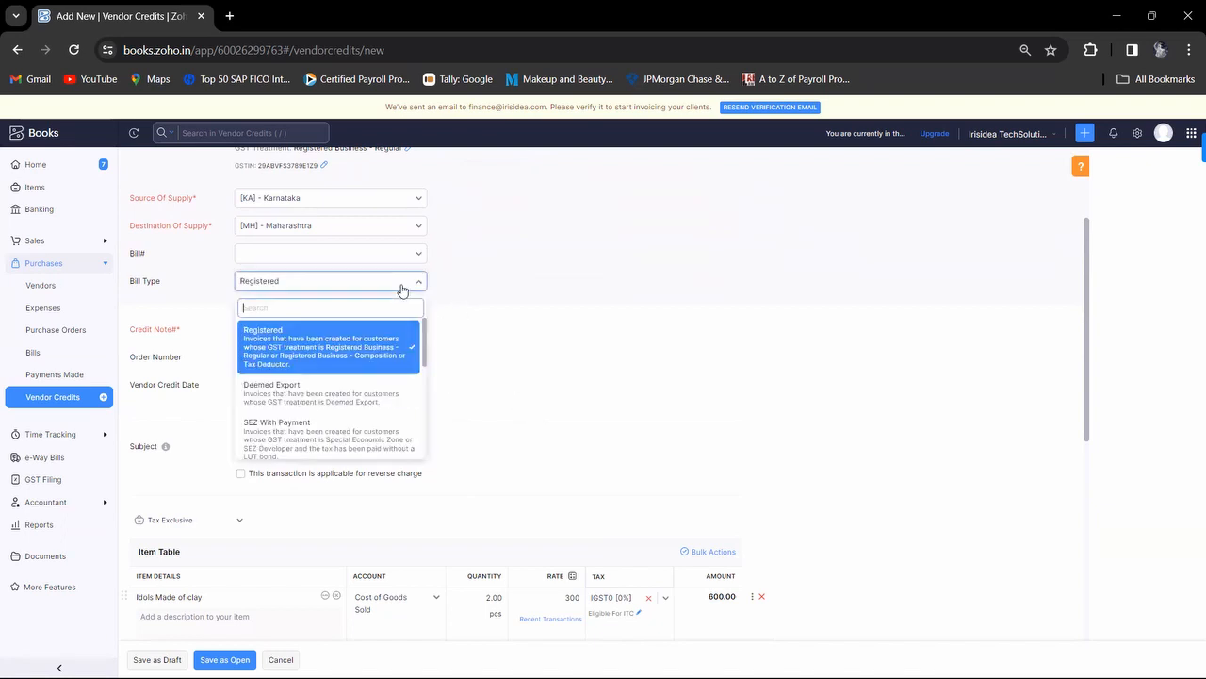
mouse_move(425, 360)
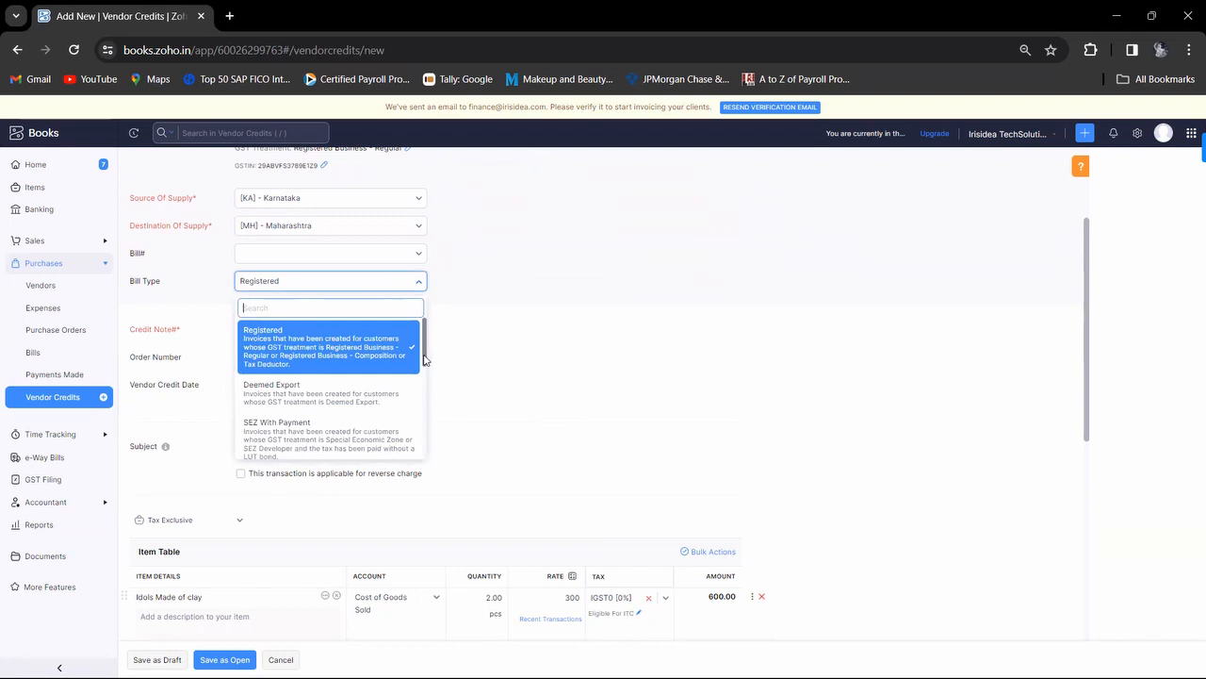
scroll("down", 3)
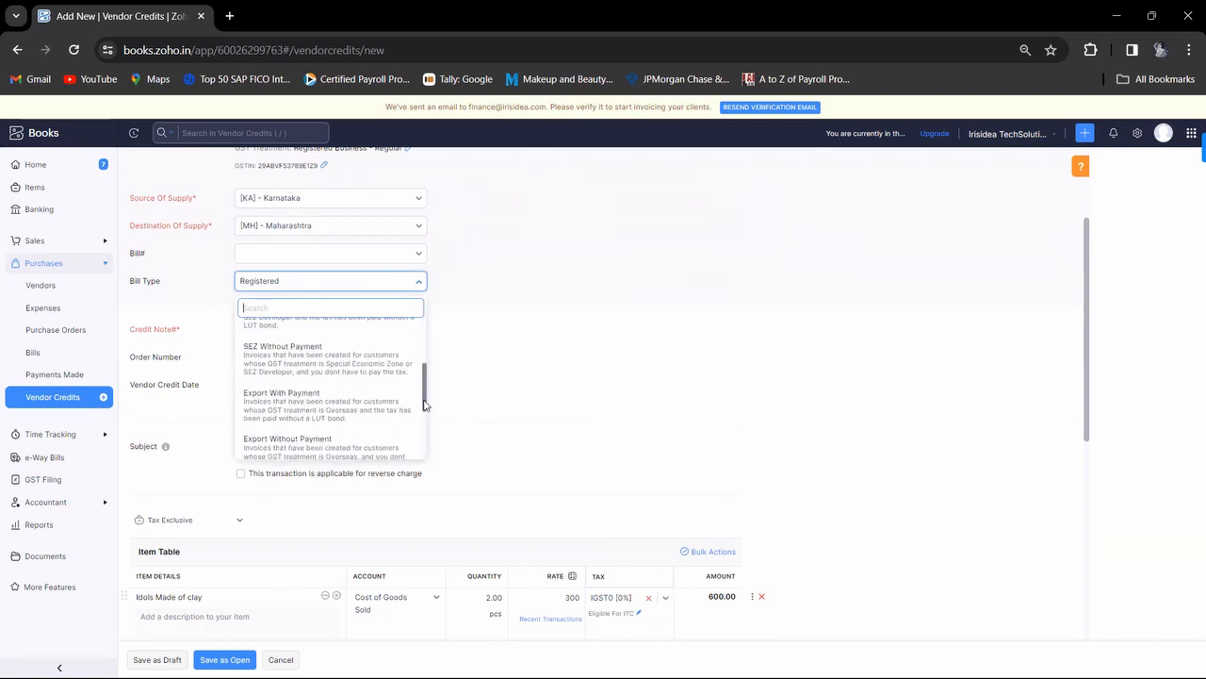
scroll("down", 3)
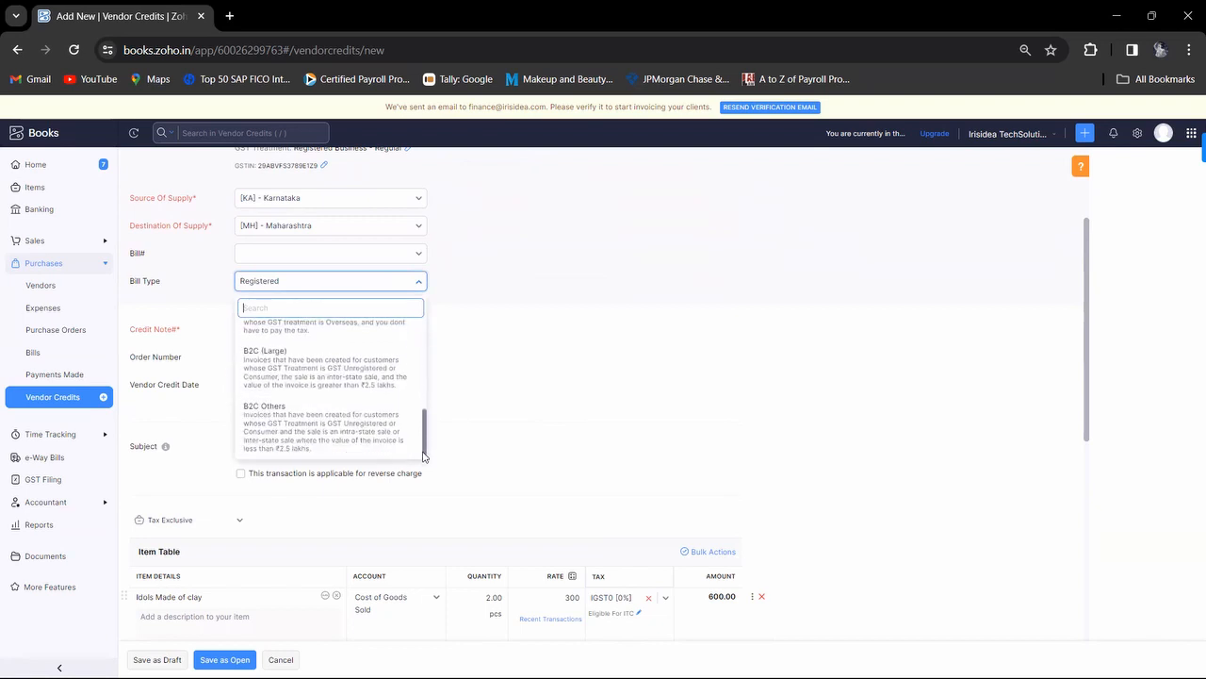
scroll("up", 3)
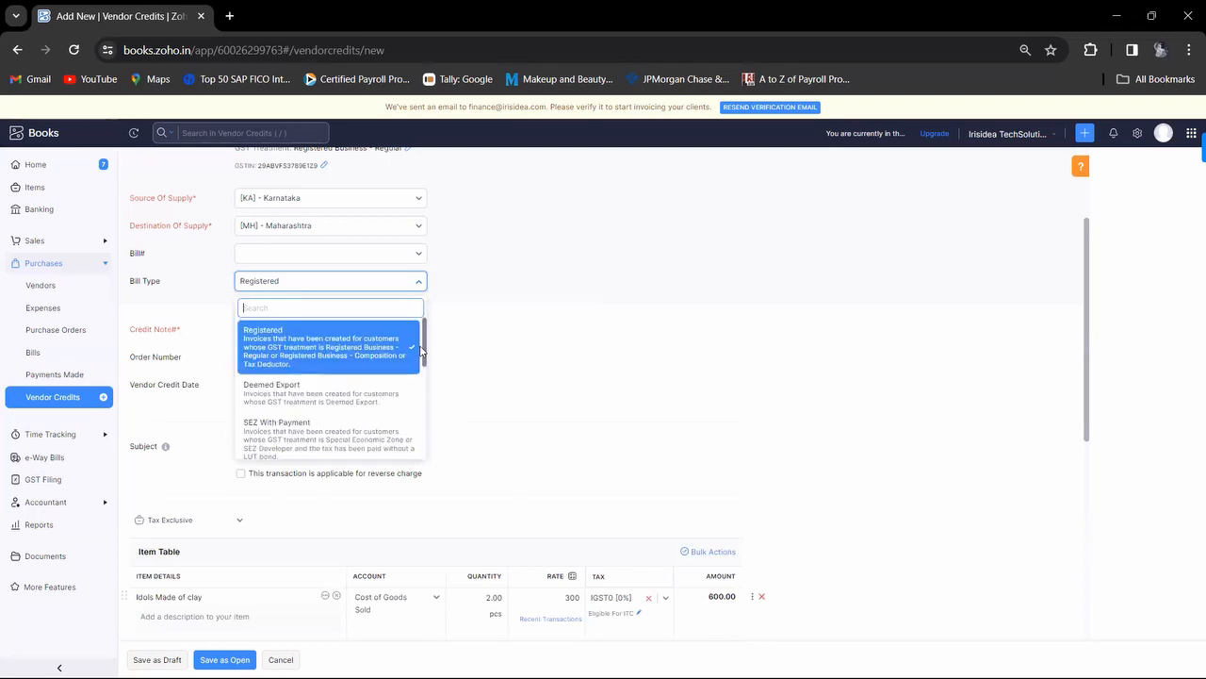
mouse_move(260, 354)
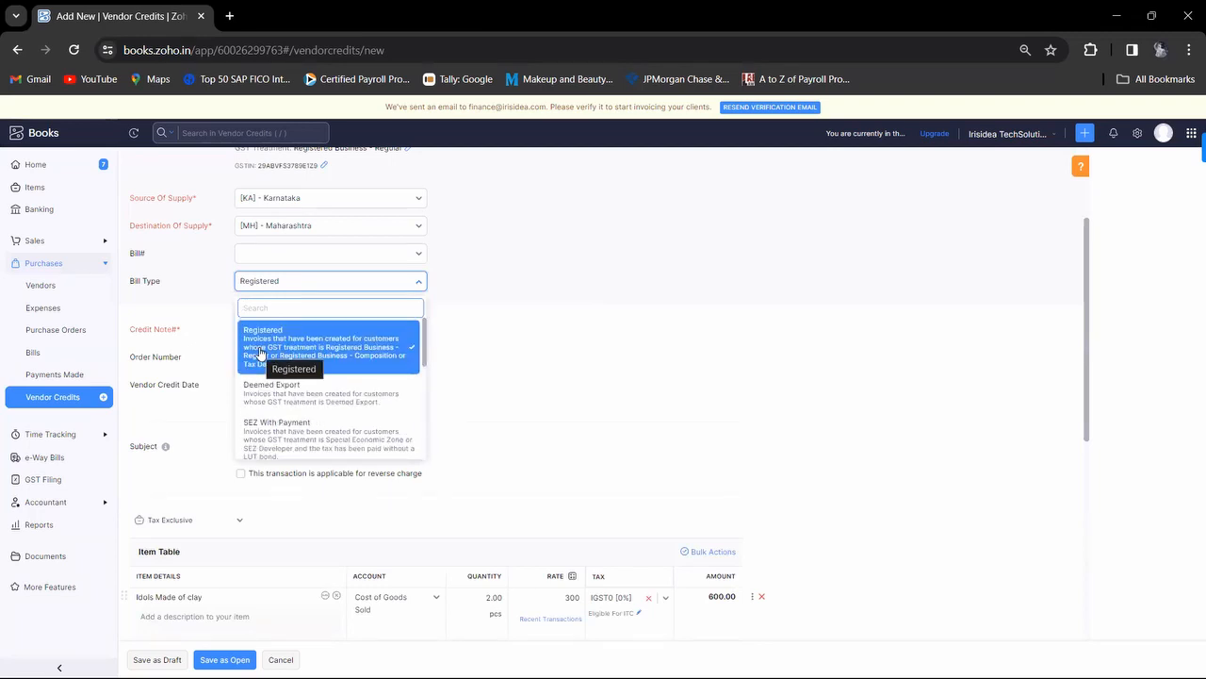
mouse_move(283, 389)
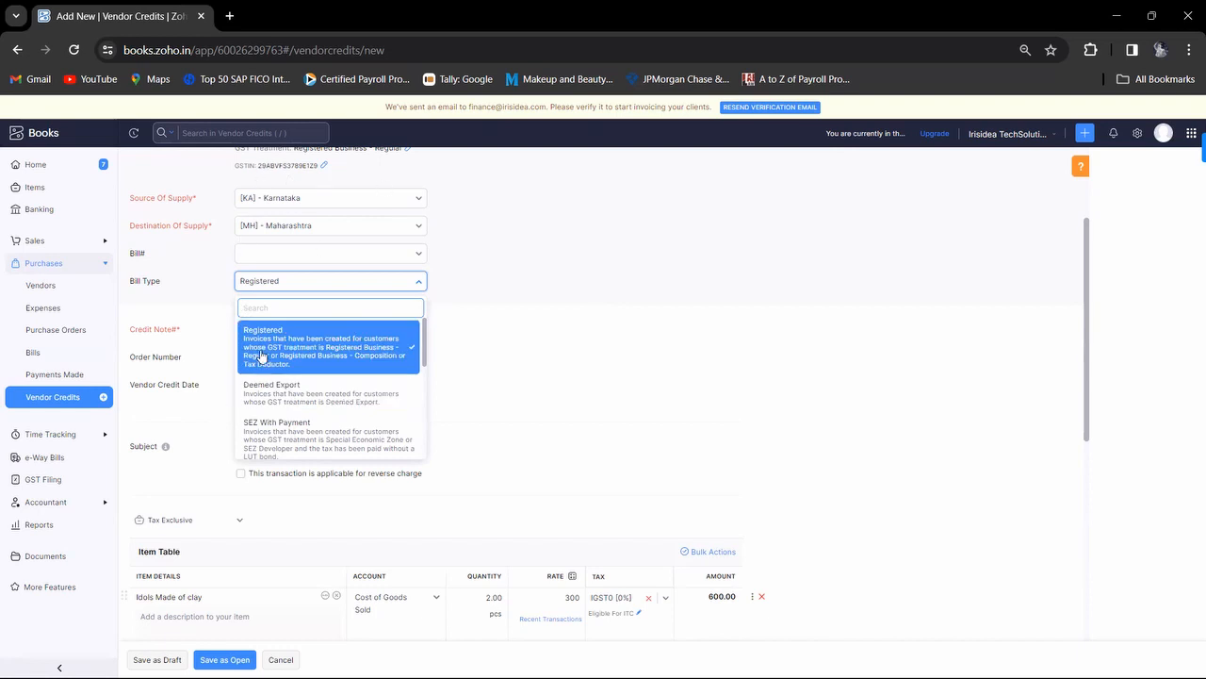
mouse_move(505, 411)
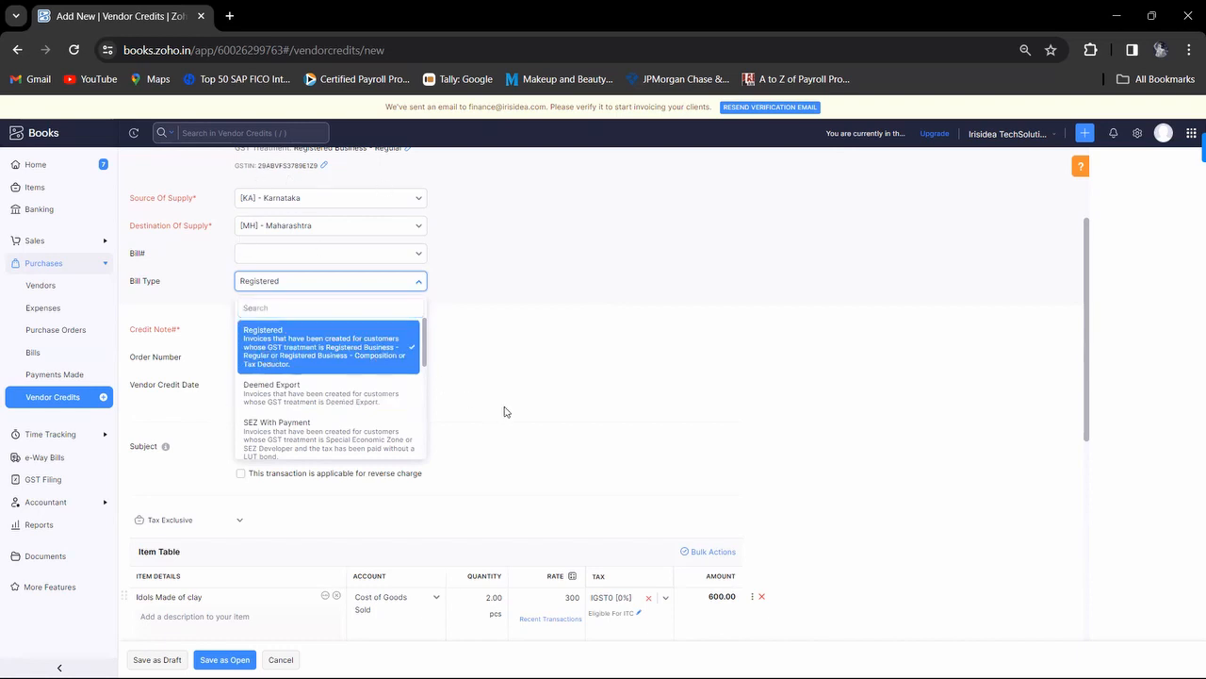
left_click(330, 347)
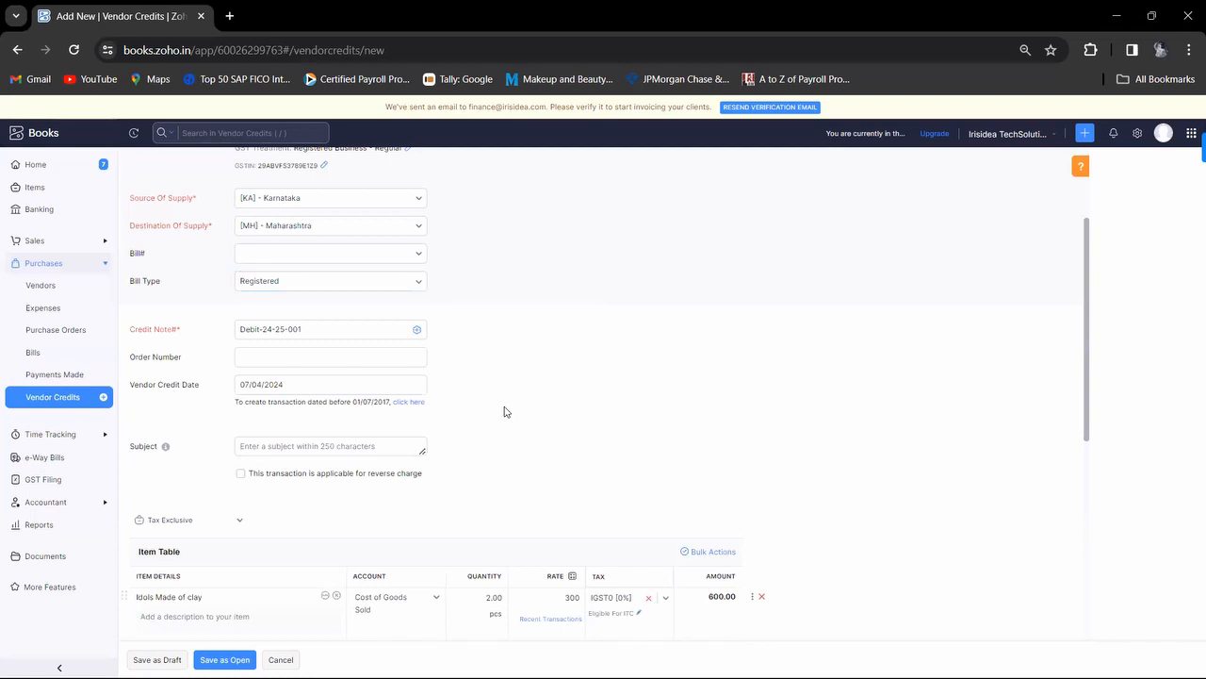
scroll("down", 3)
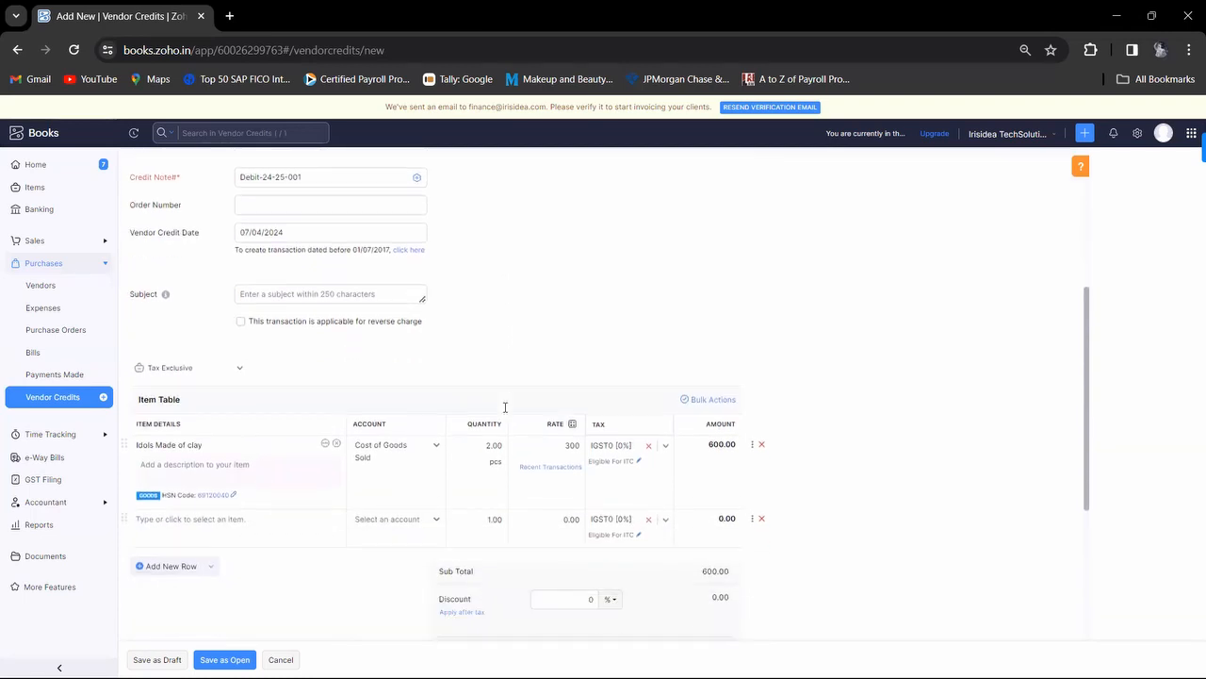
scroll("down", 3)
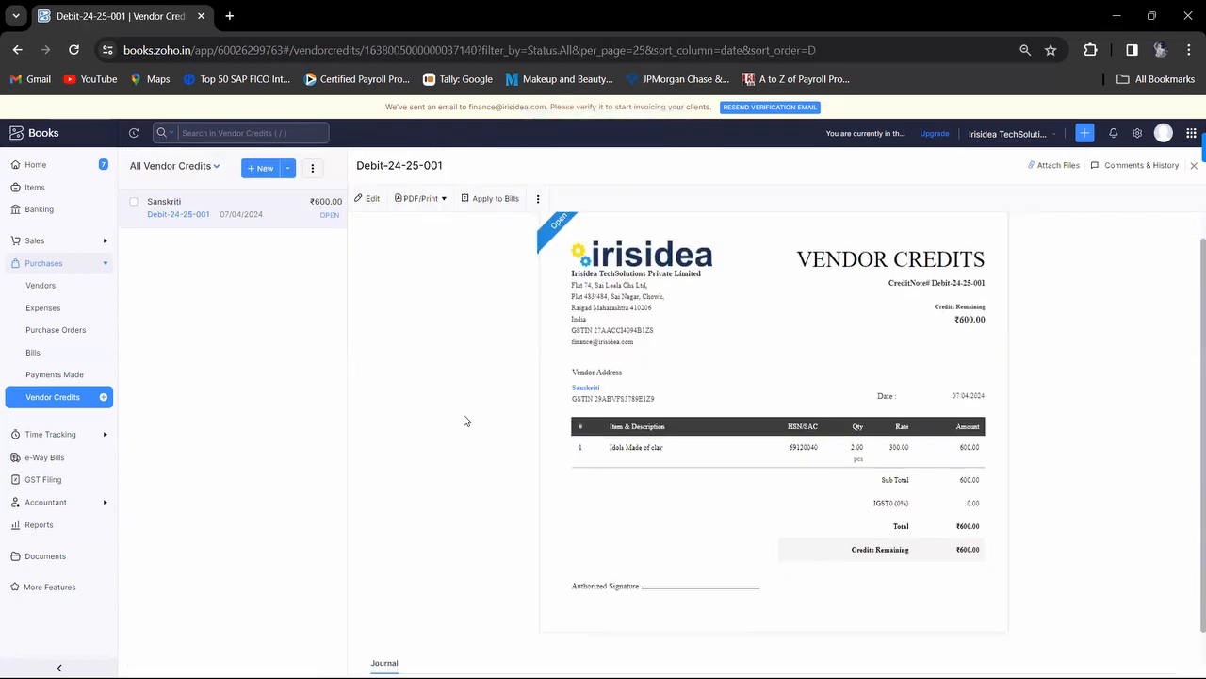
Step: View the saved Debit-24-25-001 credit with ₹600.00 remaining and browse other open windows
scroll("down", 3)
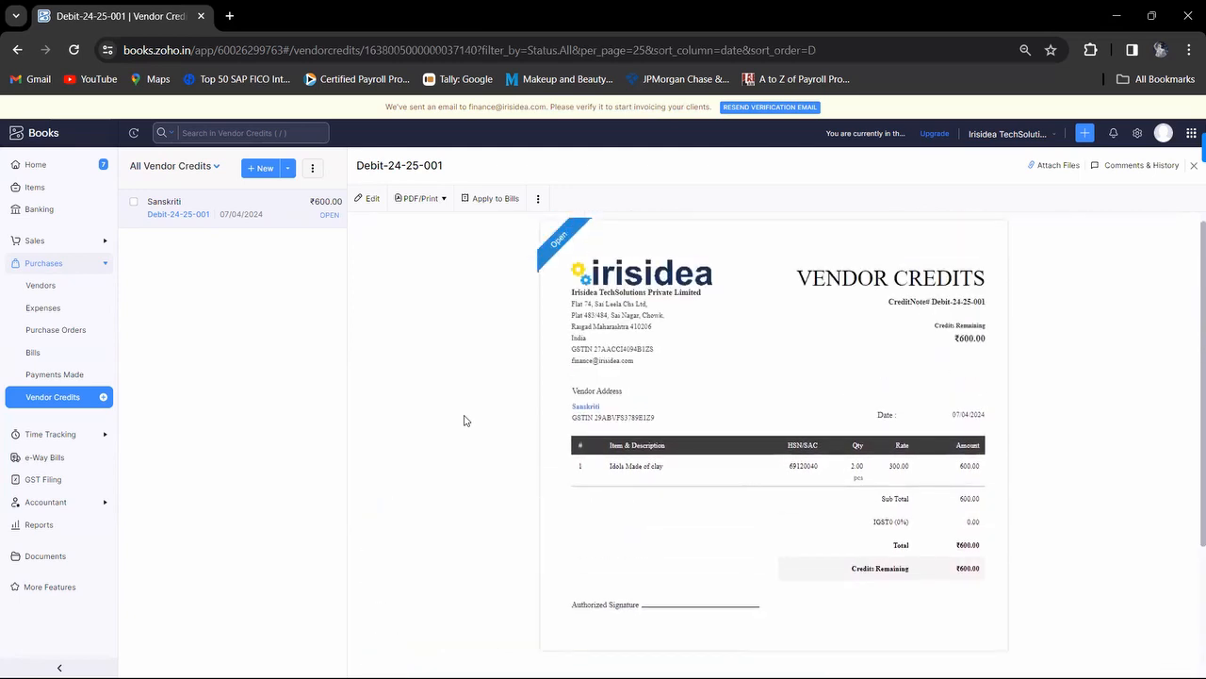
key("alt+tab")
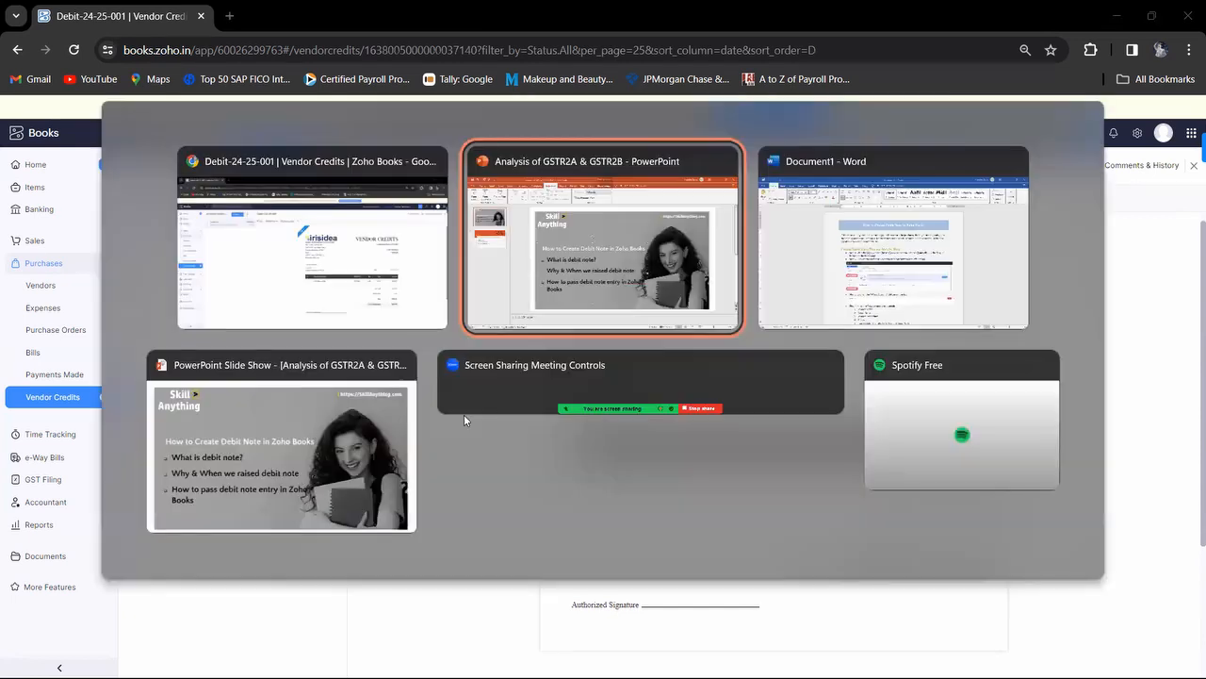
left_click(311, 238)
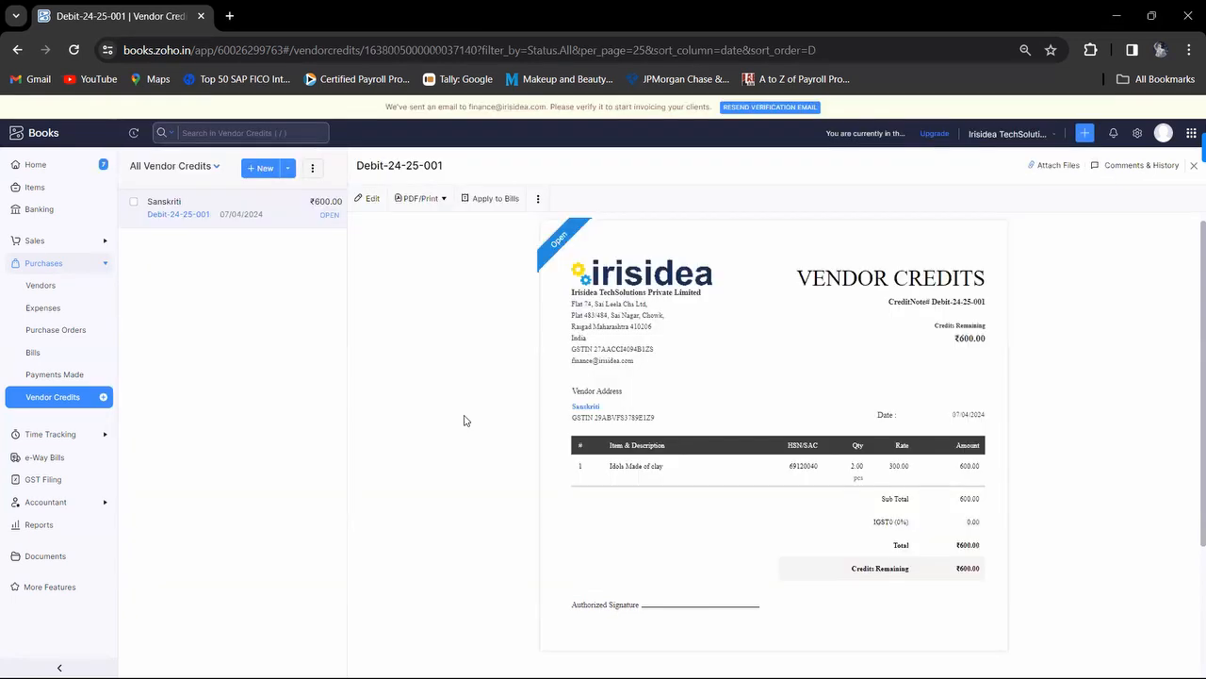
mouse_move(317, 362)
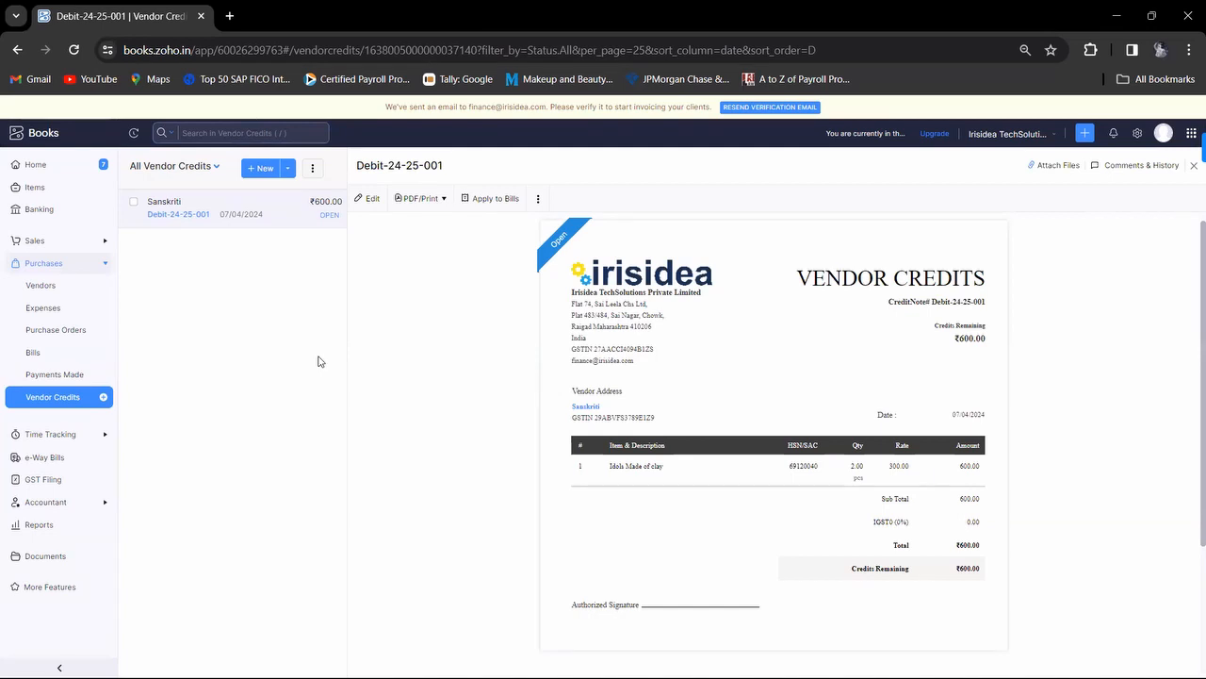
key("alt+tab")
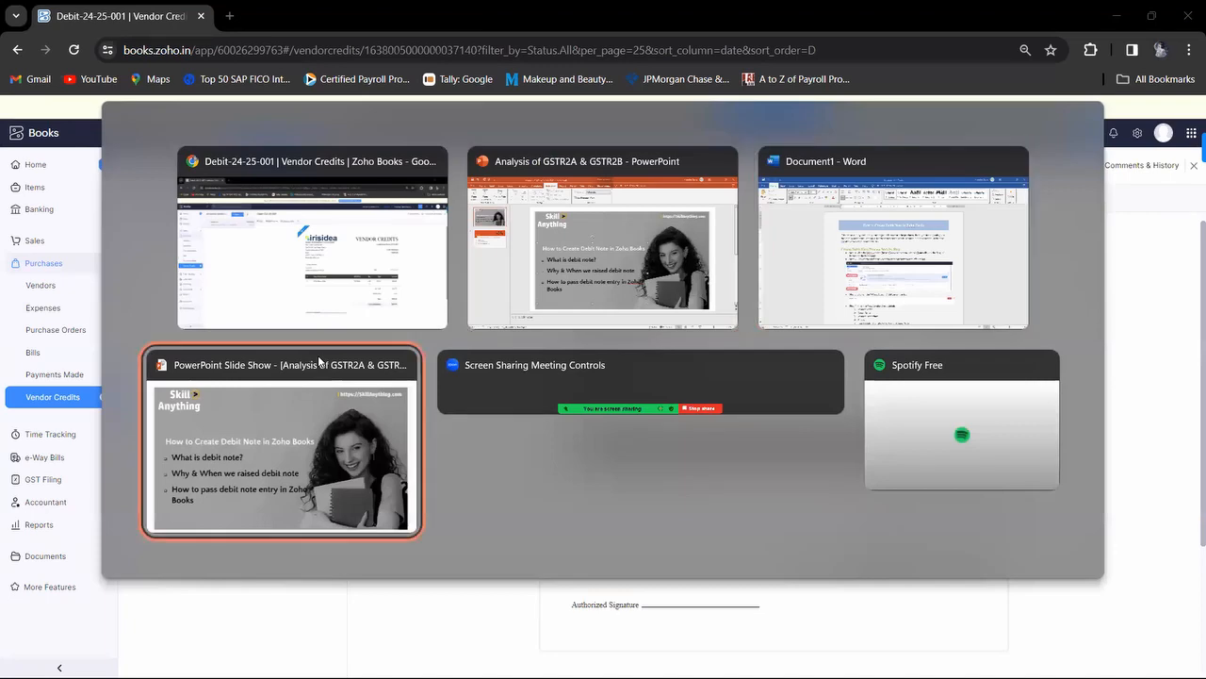